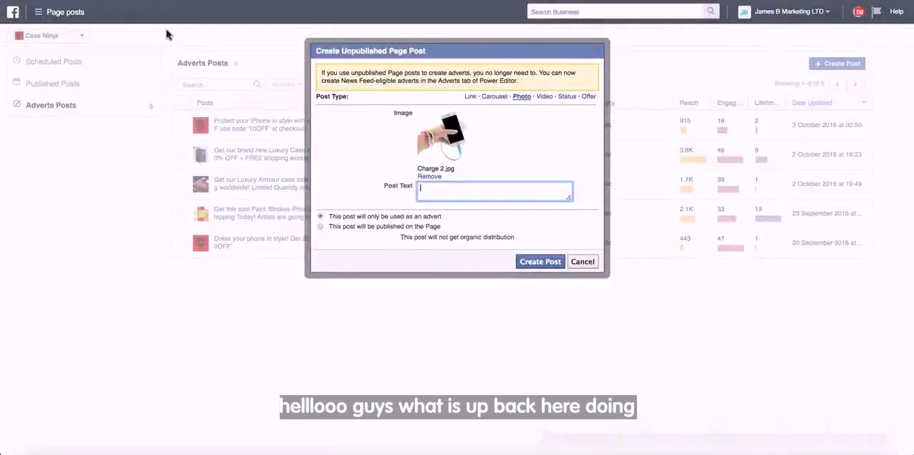
mouse_move(276, 121)
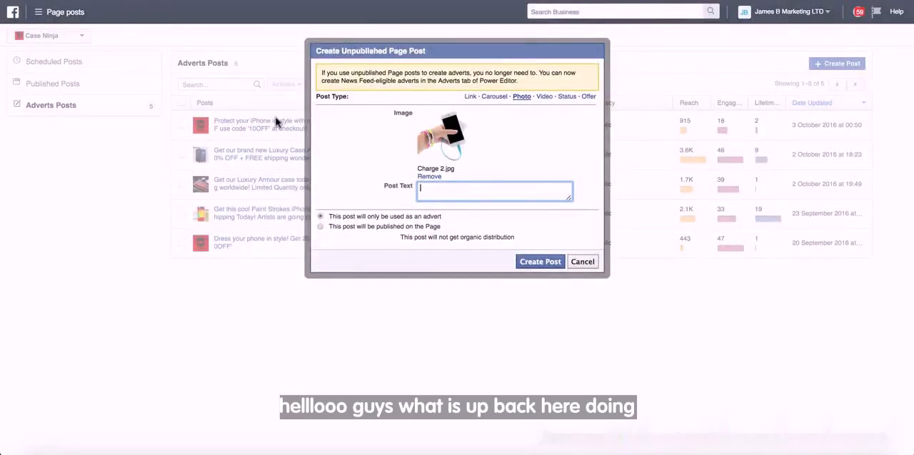
mouse_move(287, 277)
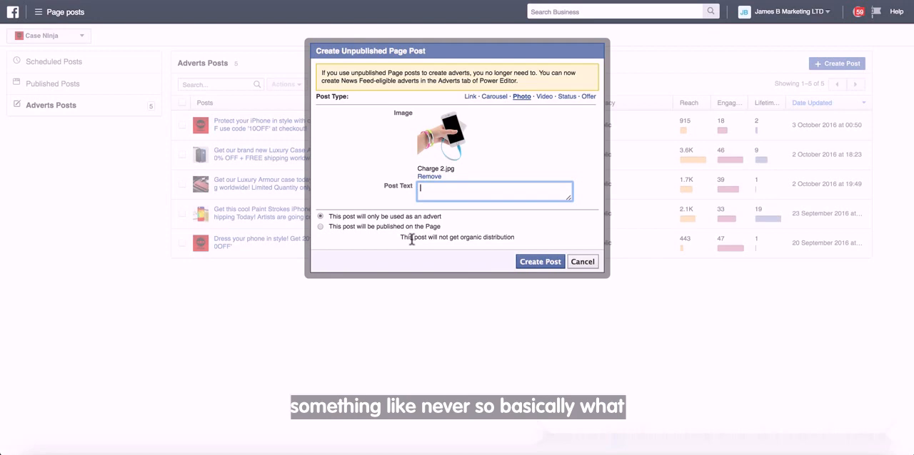
- Write the post text 'Never be without charge again! Get our FREE bracelet charger today! Just pay shipping'
text(N)
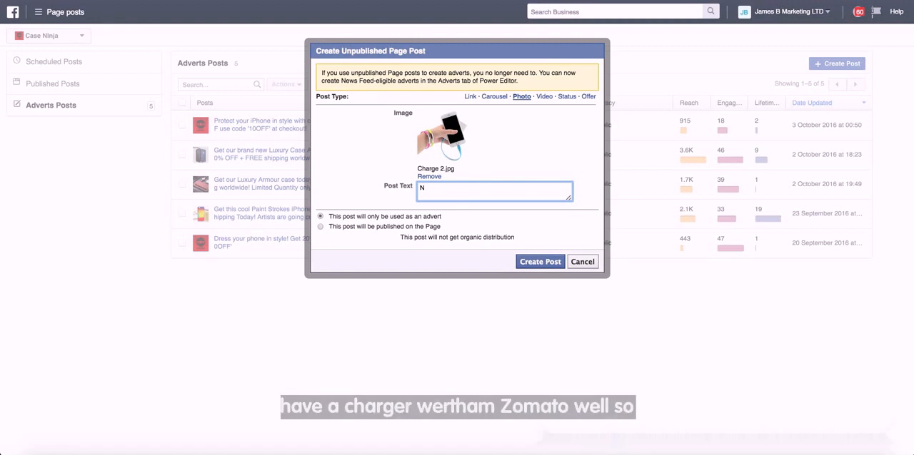
text(ever be without cha)
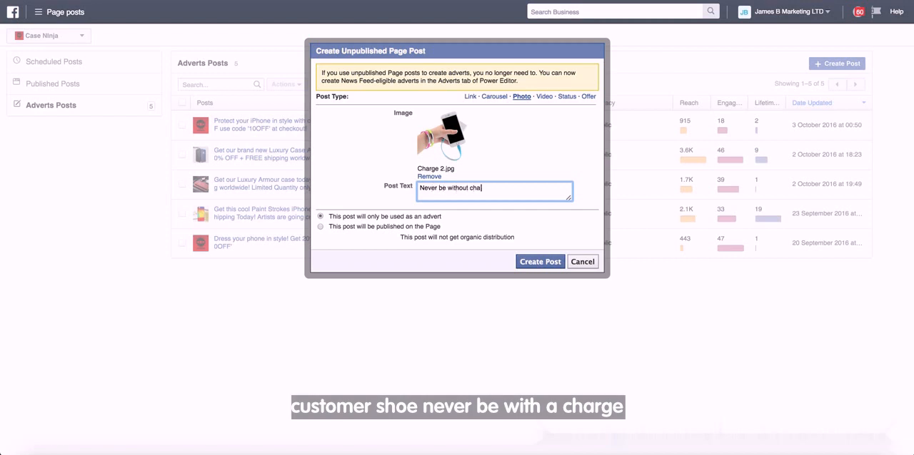
text(rge again)
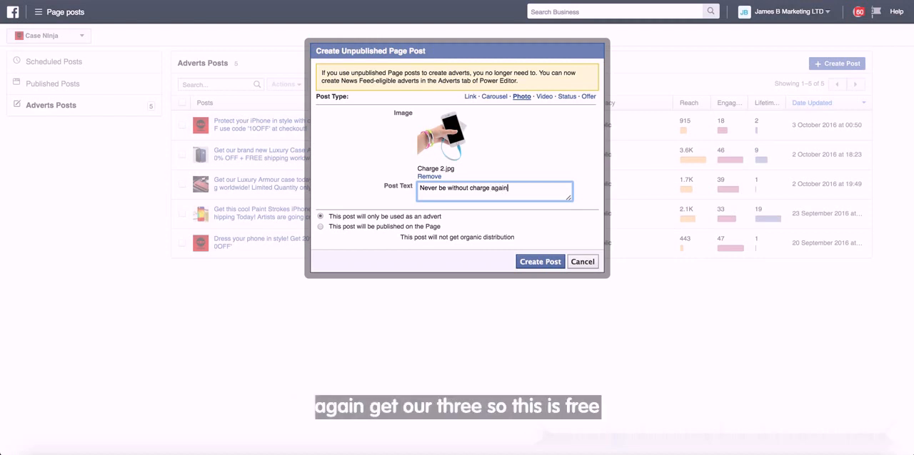
text(GET)
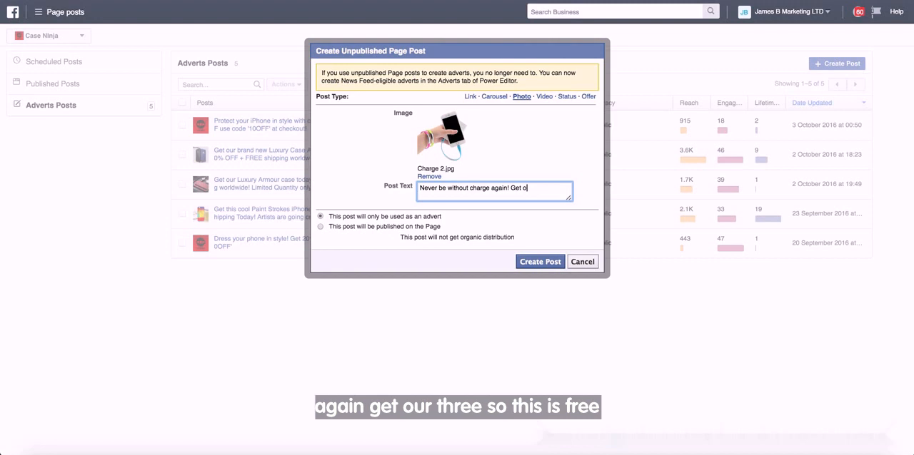
text(ur FREE)
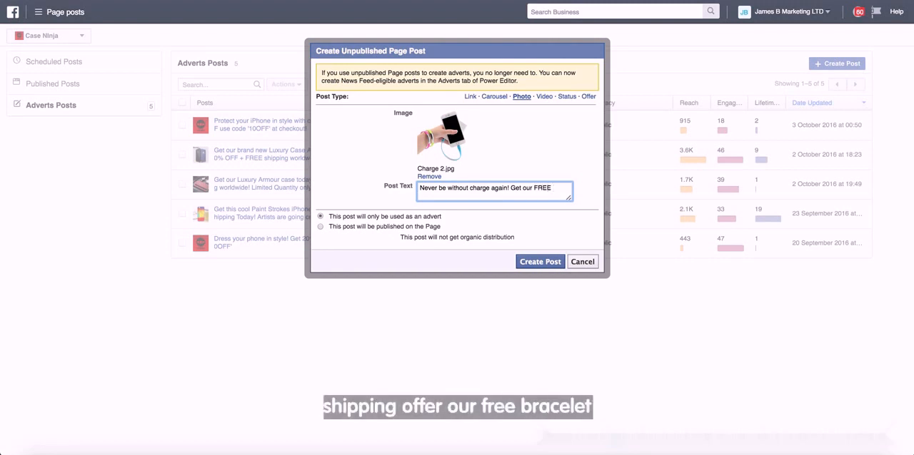
text(bracelet)
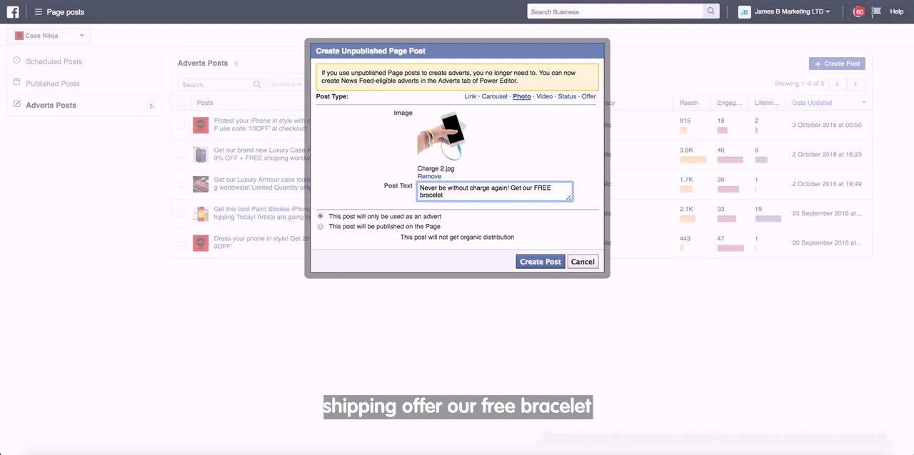
text(ch)
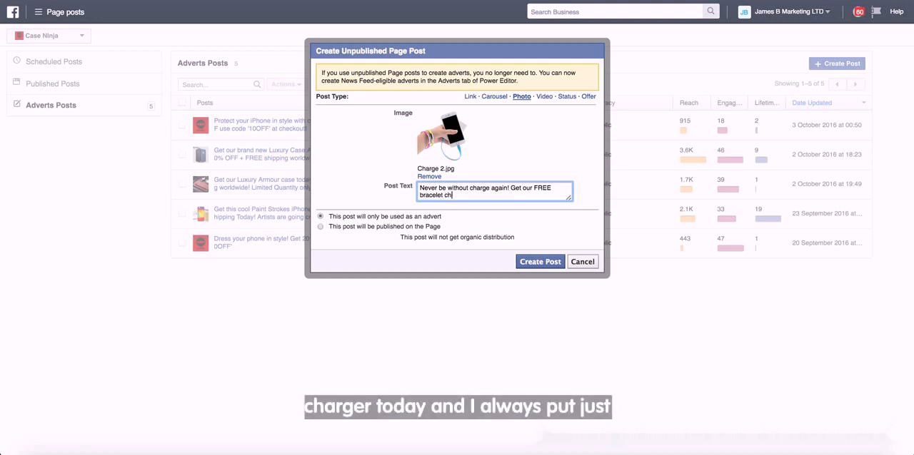
text(arger today!)
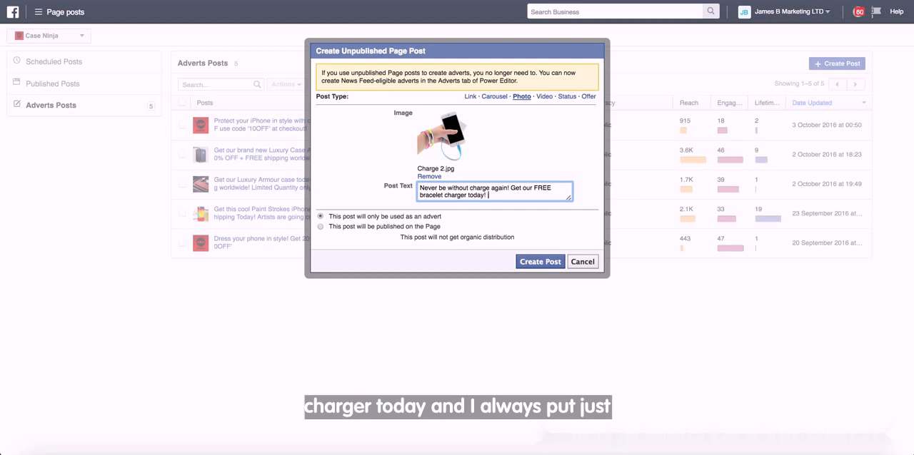
text(Just p)
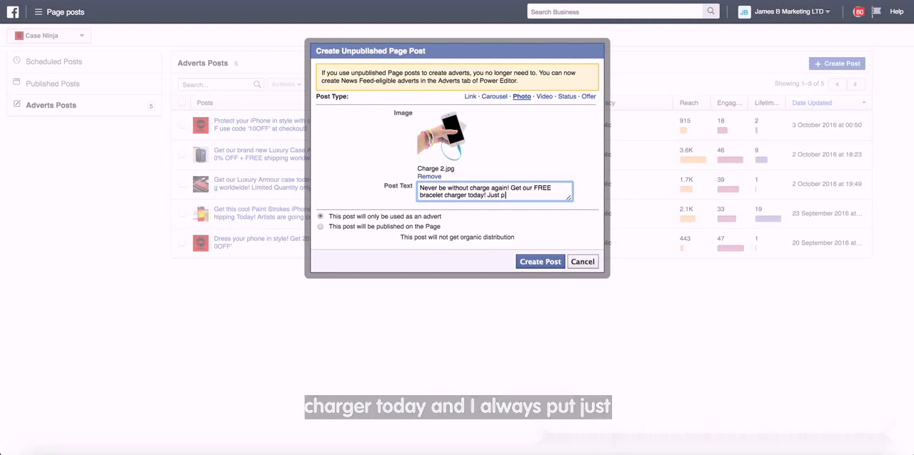
text(ay shipping!)
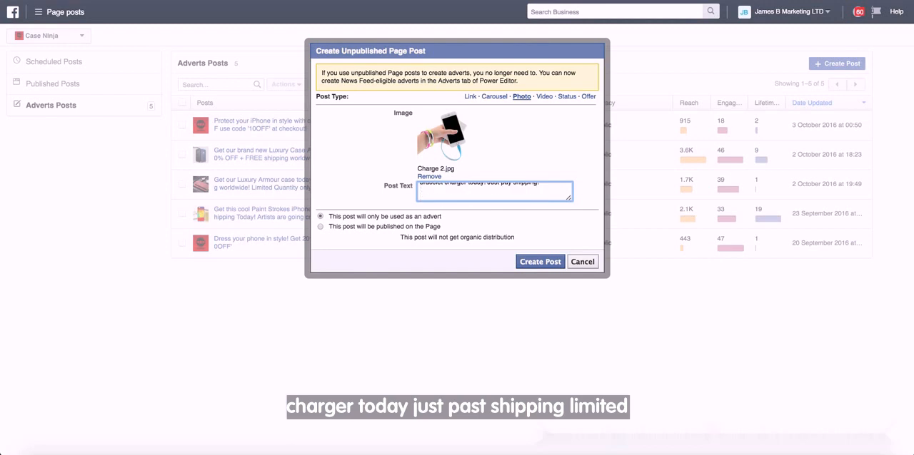
- Add the 'Limited to the first 99 customers... Don't miss out!' line and an 'ORDER HERE >>>' call to action
text(Limited to the first)
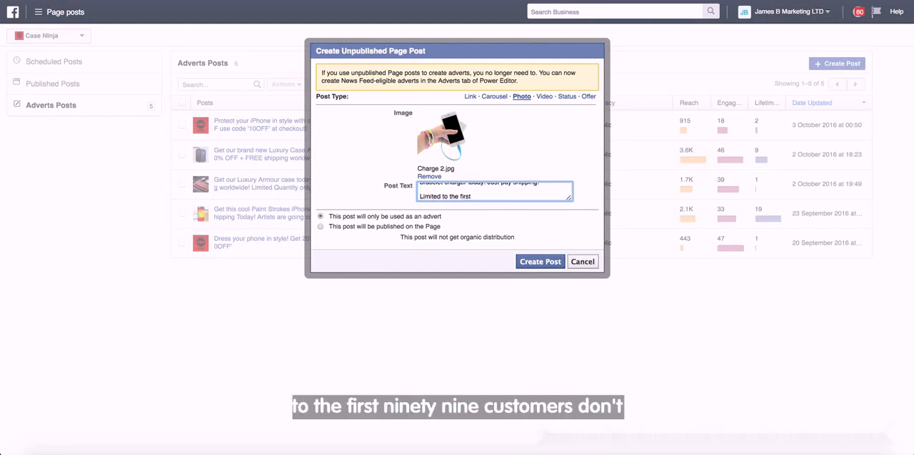
text(99 customers.)
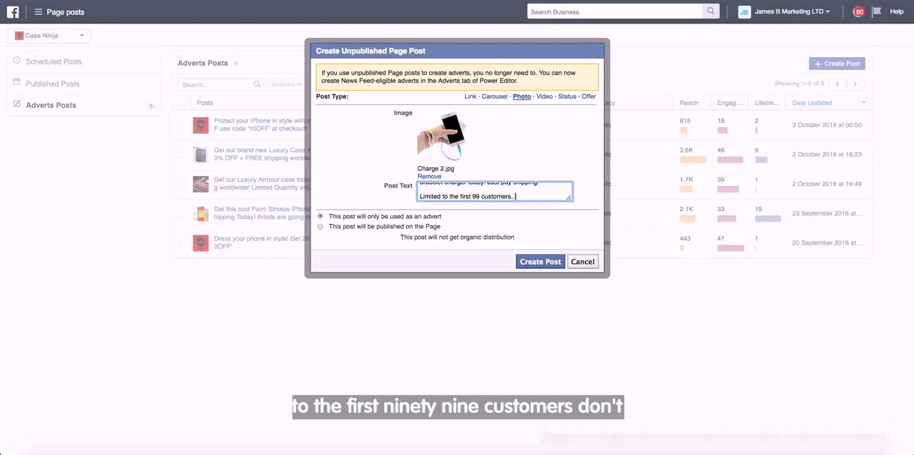
text(Don't miss out!)
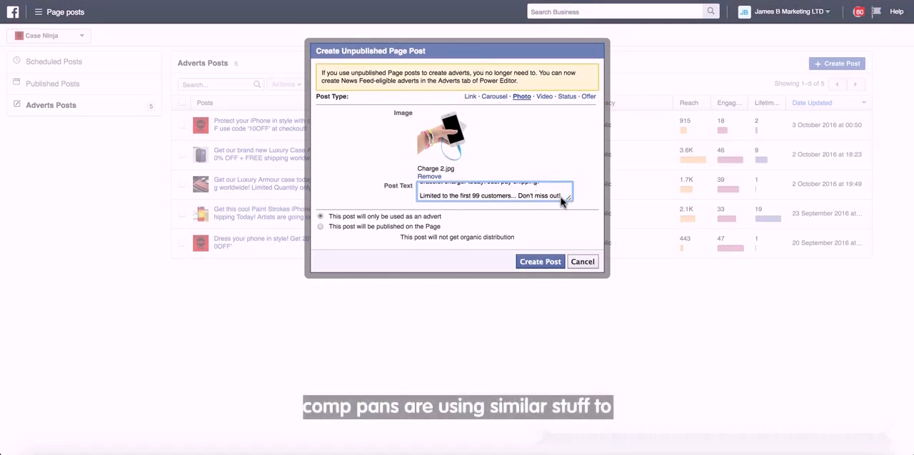
text(ORDER HERE)
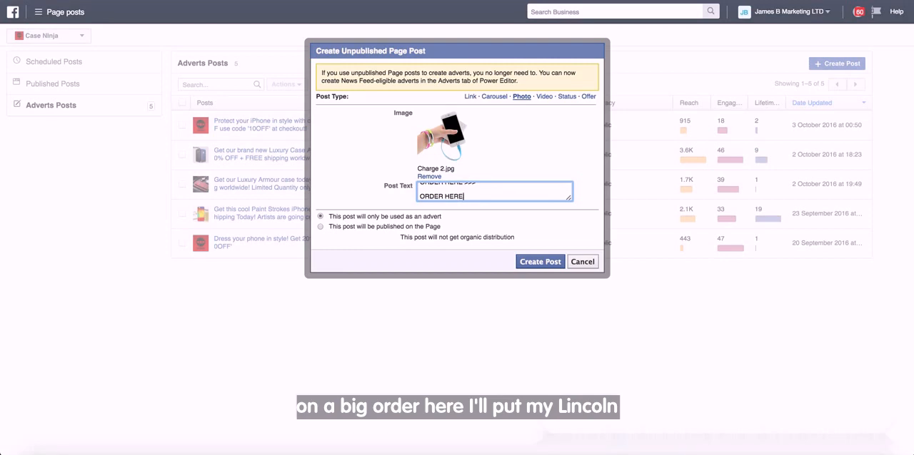
text(>>>)
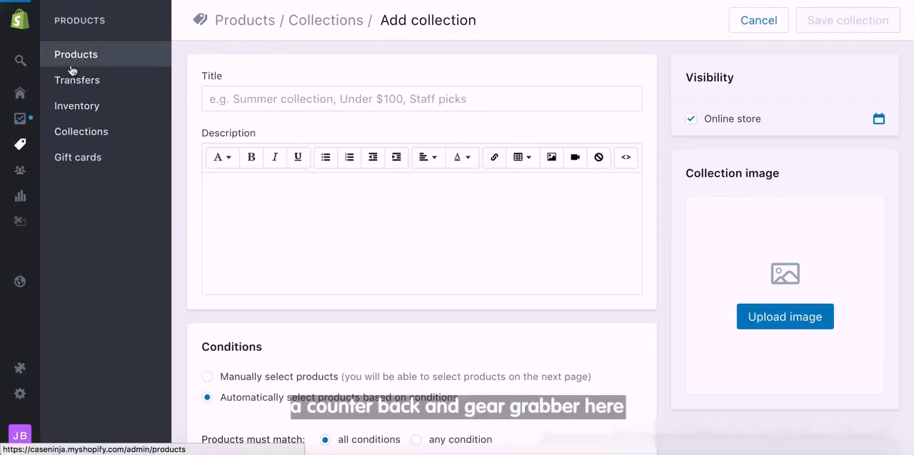
- From the Shopify Products list, view the Bracelet Phone Charger iPhone/Android on the live storefront
click(75, 54)
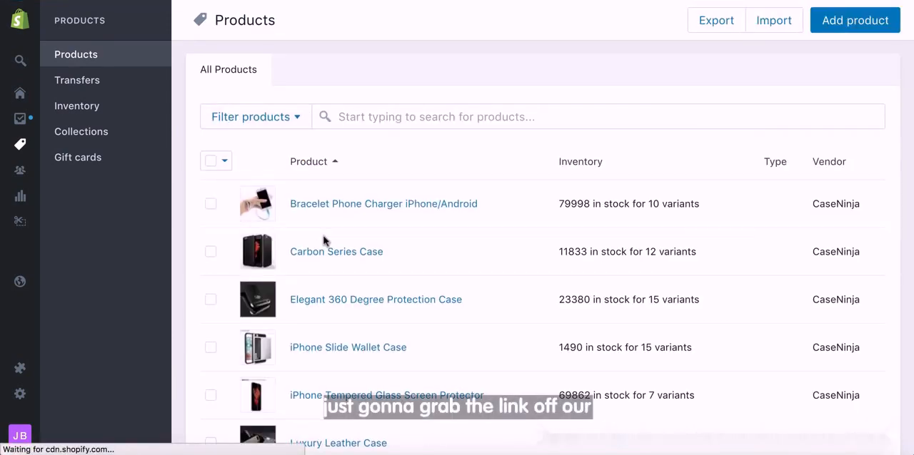
scroll(down, 3)
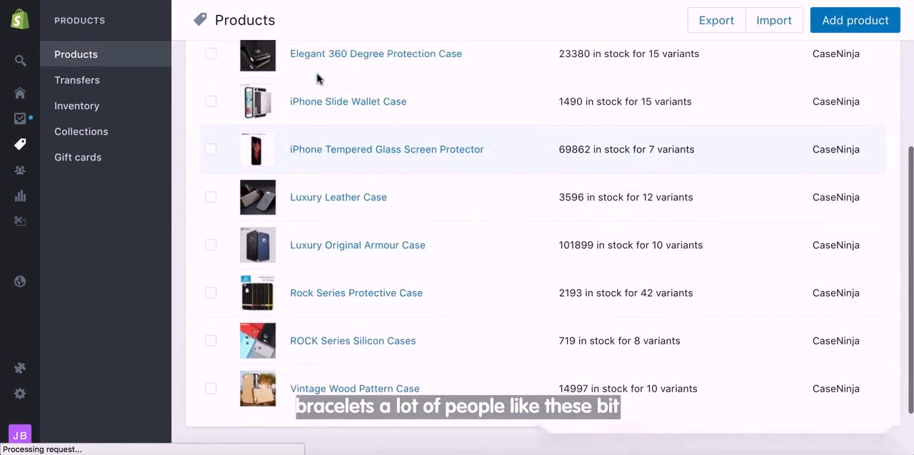
scroll(up, 3)
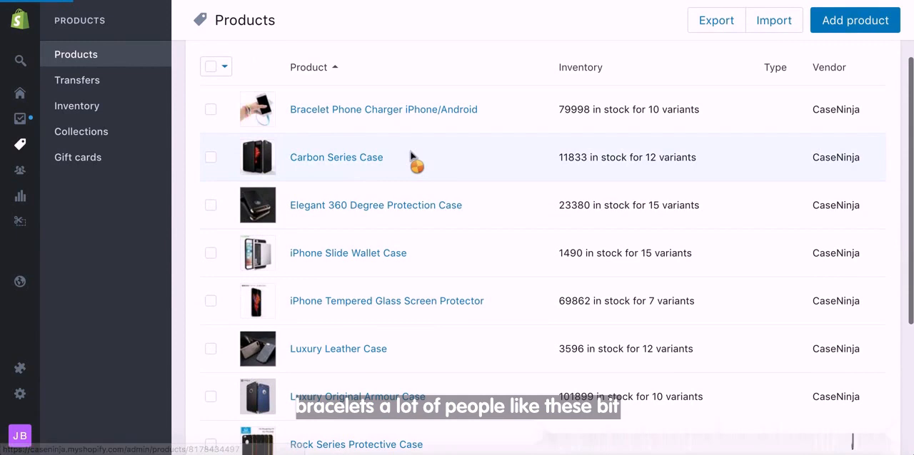
click(383, 109)
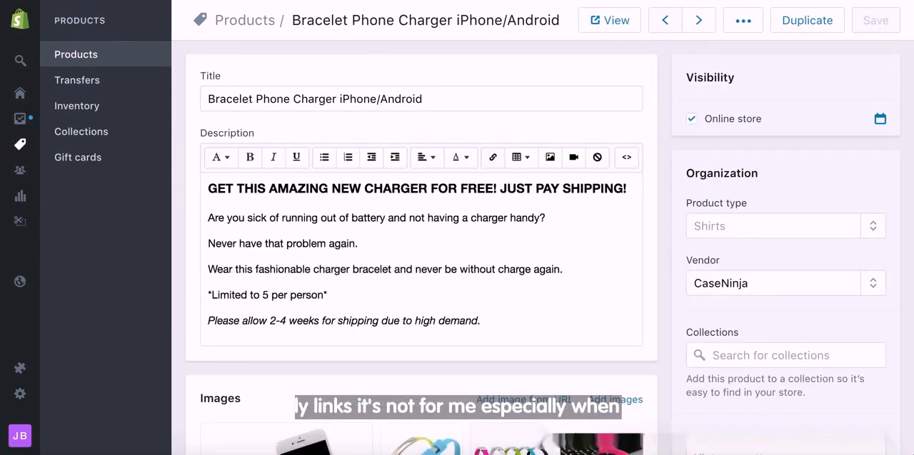
click(608, 20)
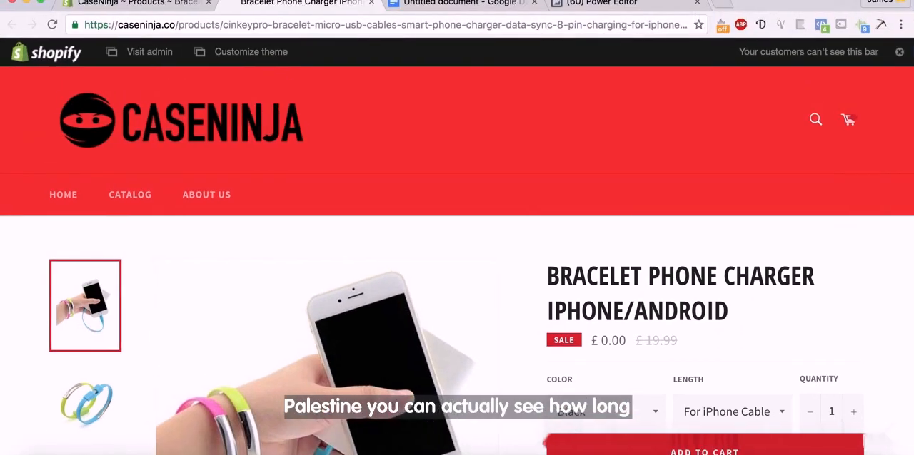
- Check the product page's web address on the storefront, then return to its Shopify admin editor
click(413, 24)
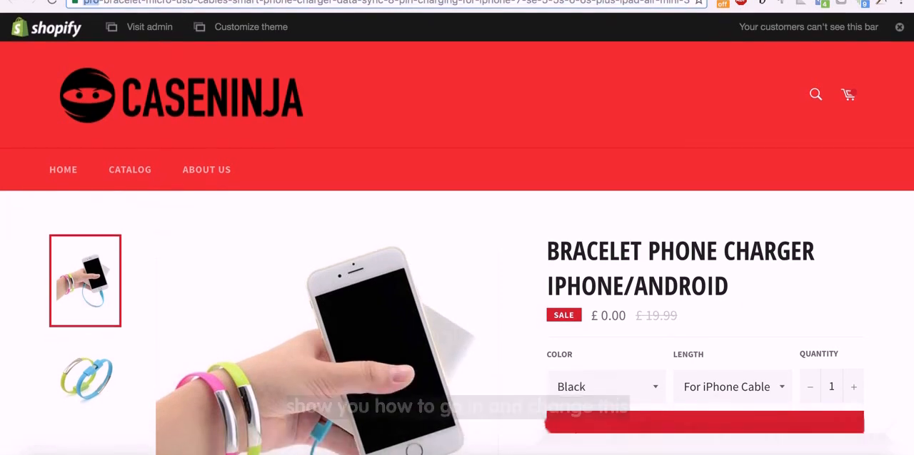
scroll(down, 3)
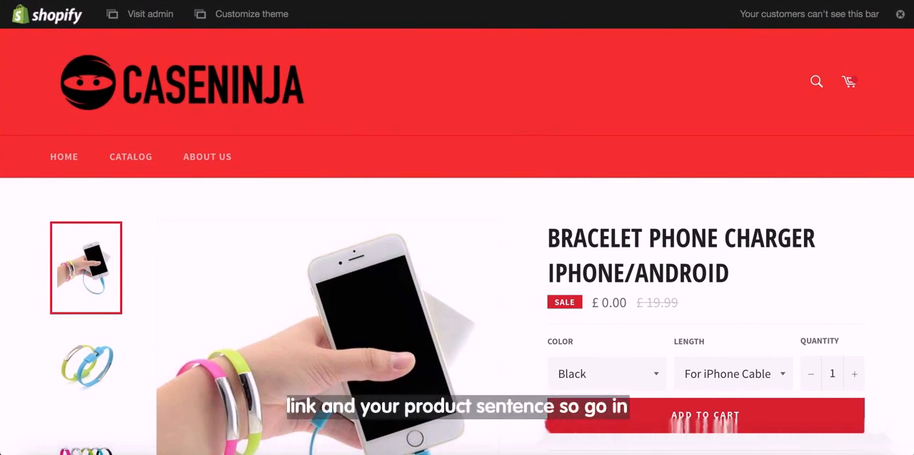
click(149, 14)
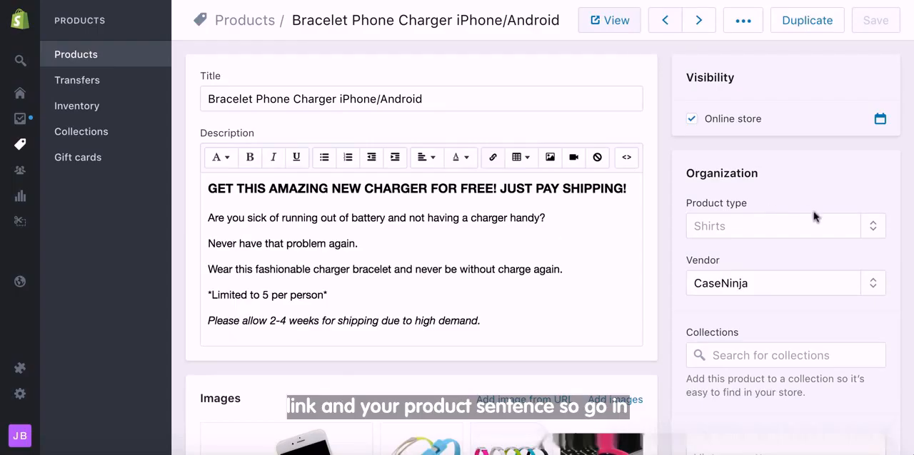
- Change the product's URL handle to Bracelet-charger in the search engine listing, keeping the redirect, and save
scroll(down, 3)
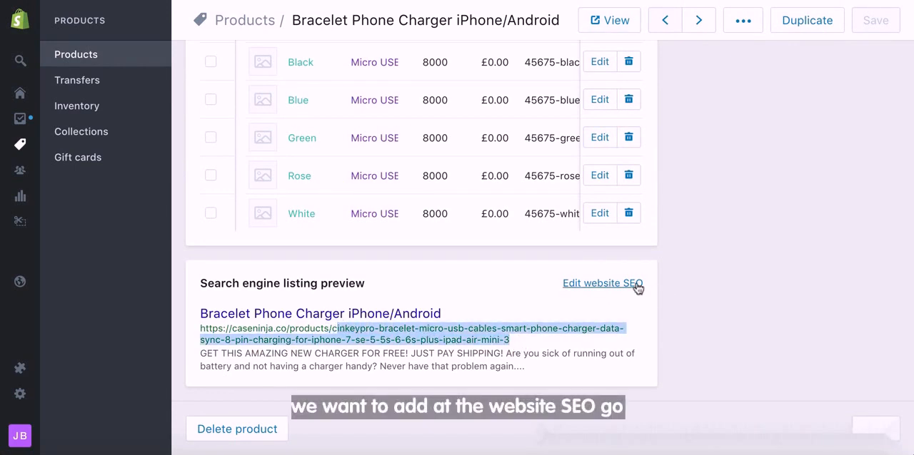
click(602, 283)
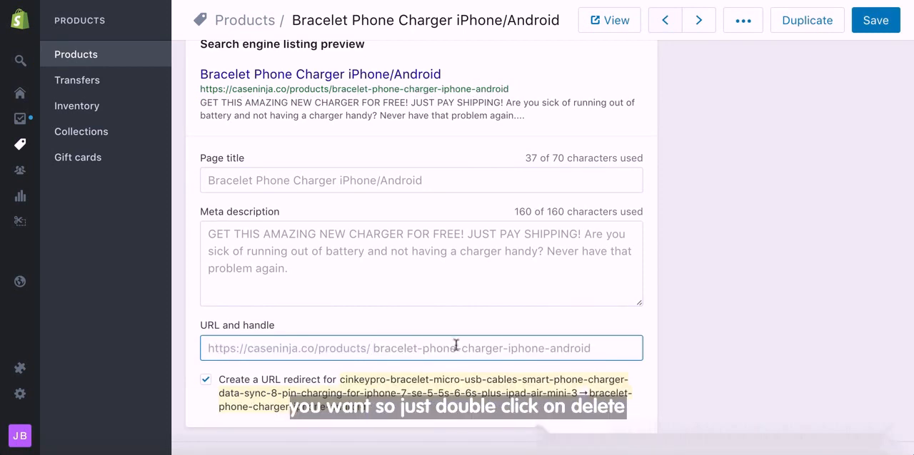
text(Br)
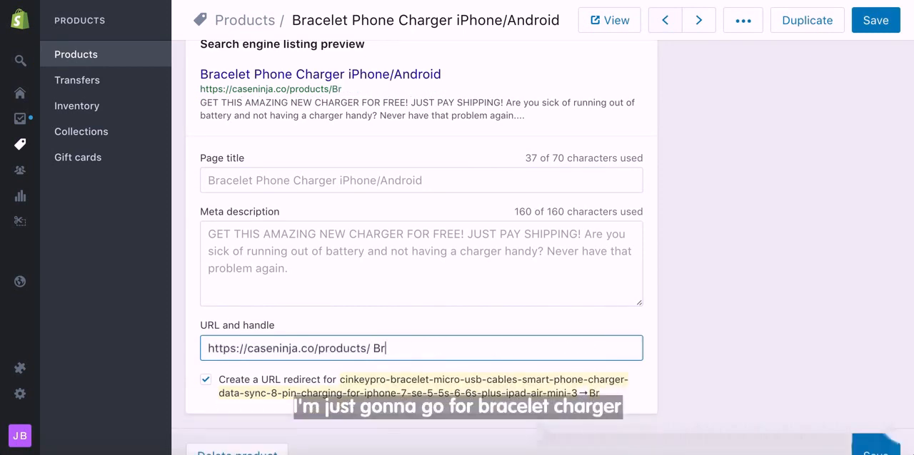
text(acele)
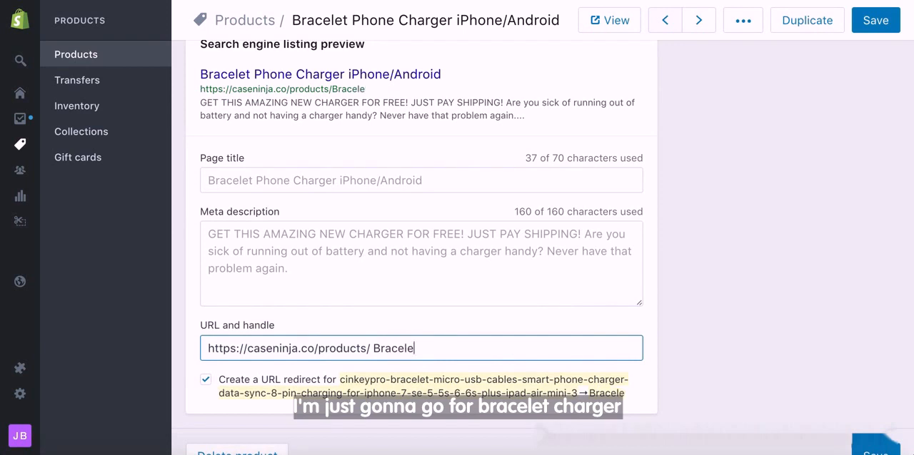
text(t charge)
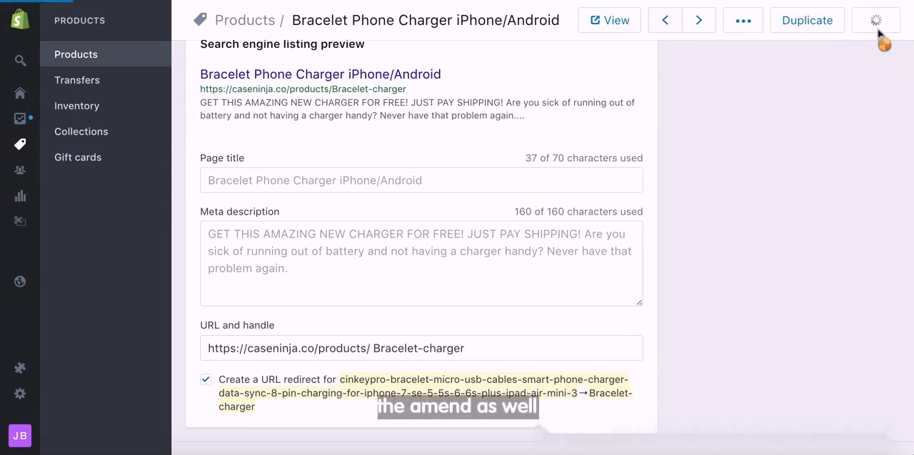
click(877, 20)
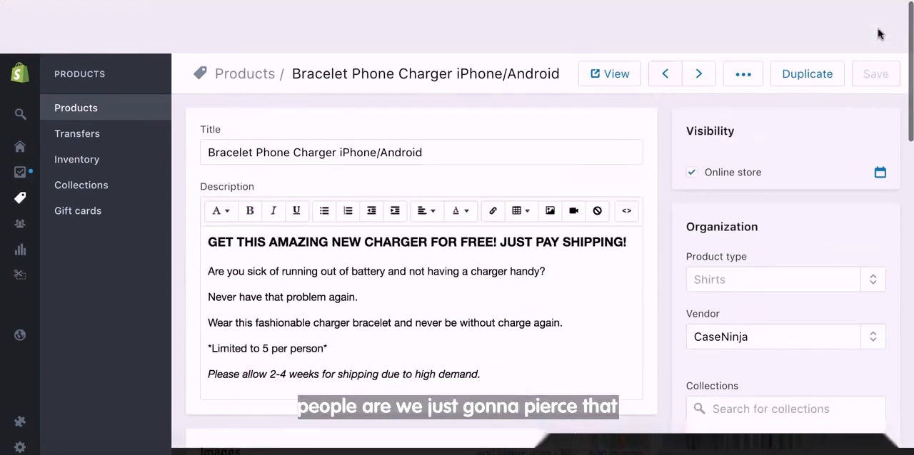
- View the product on the storefront at caseninja.co/products/bracelet-charger
click(616, 74)
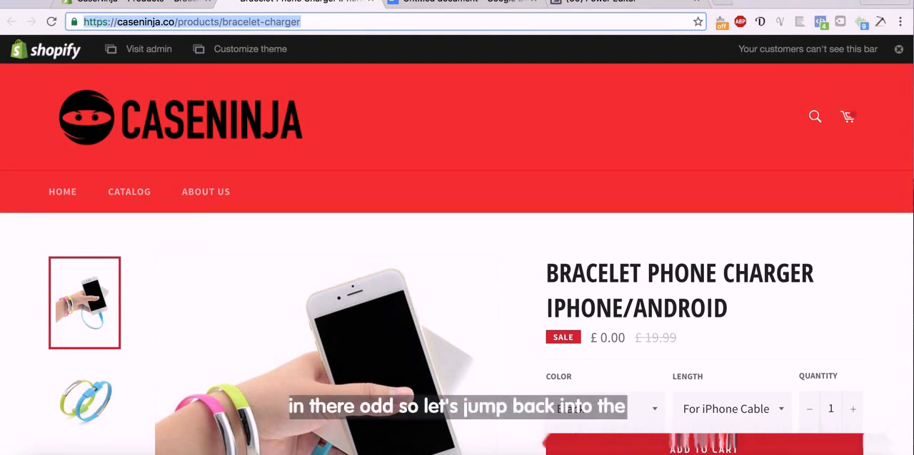
scroll(down, 3)
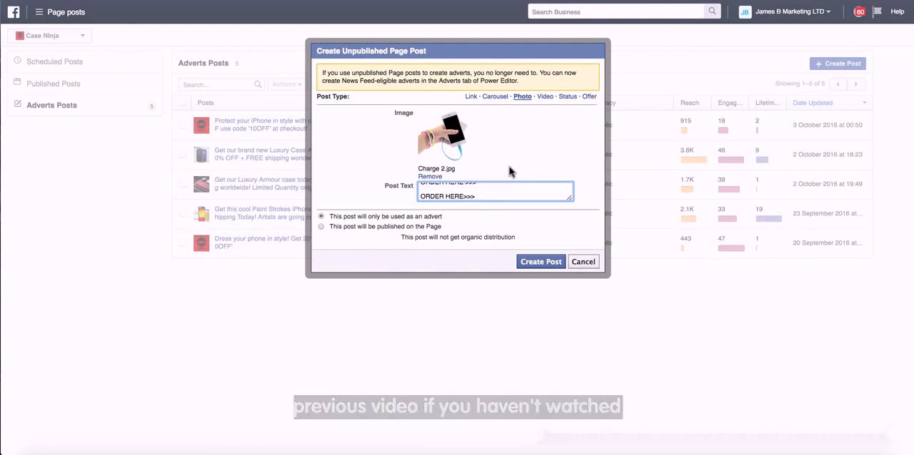
mouse_move(498, 184)
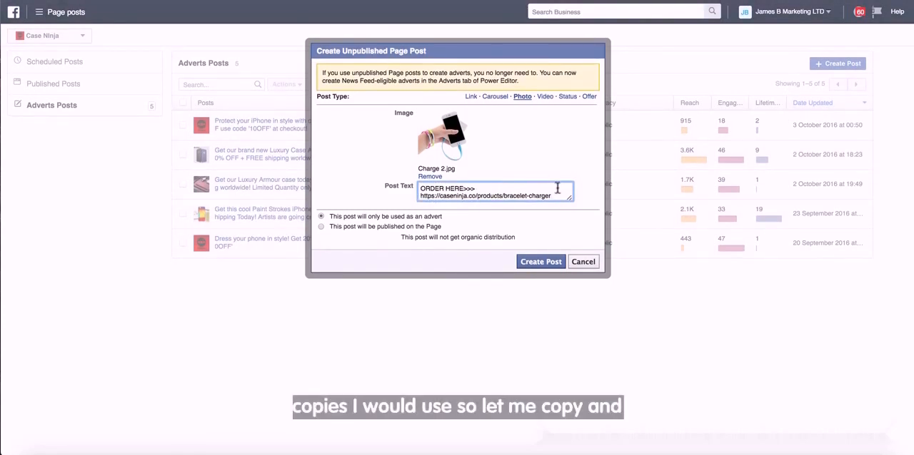
text(Never be without charge again! Get our FREE bracelet charger today! Just pay shipping!)
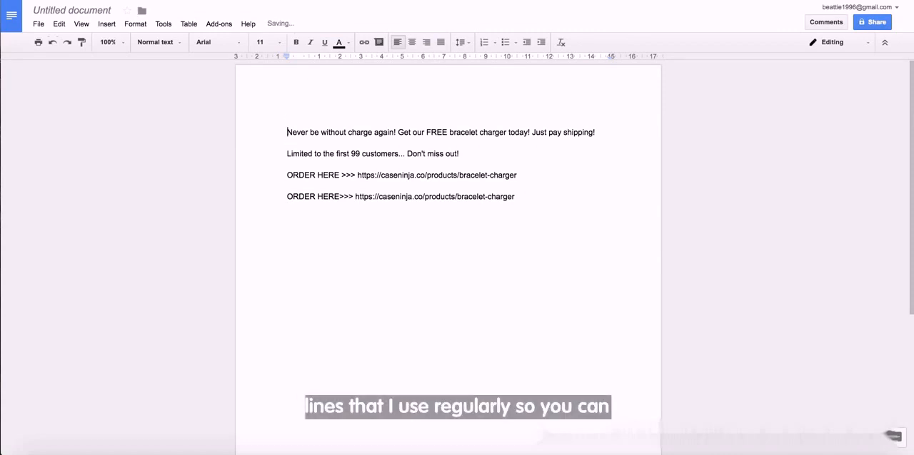
- Number the ad copy 1., add variant 2. and begin its second line with 'Available today only'
text(1)
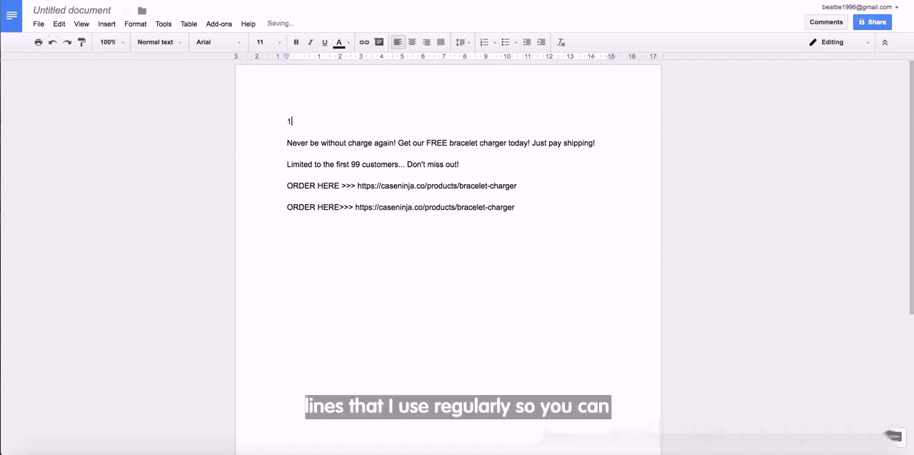
text(.)
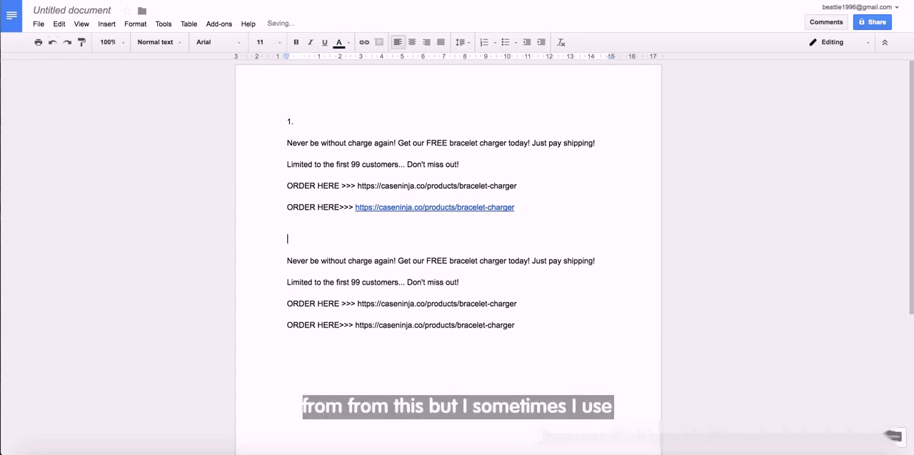
text(2.)
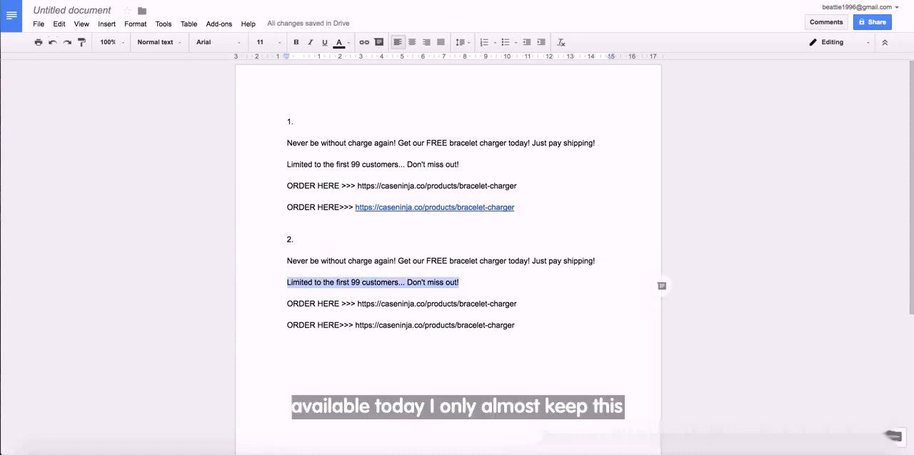
text(Available)
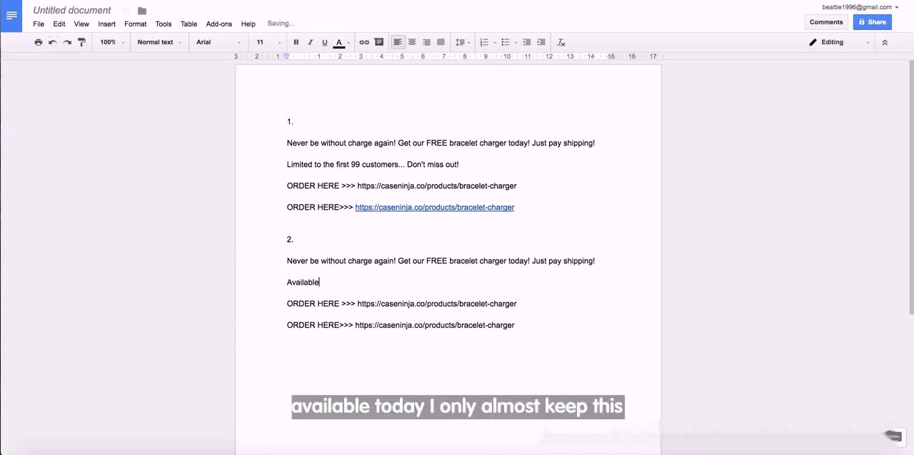
text(today onl)
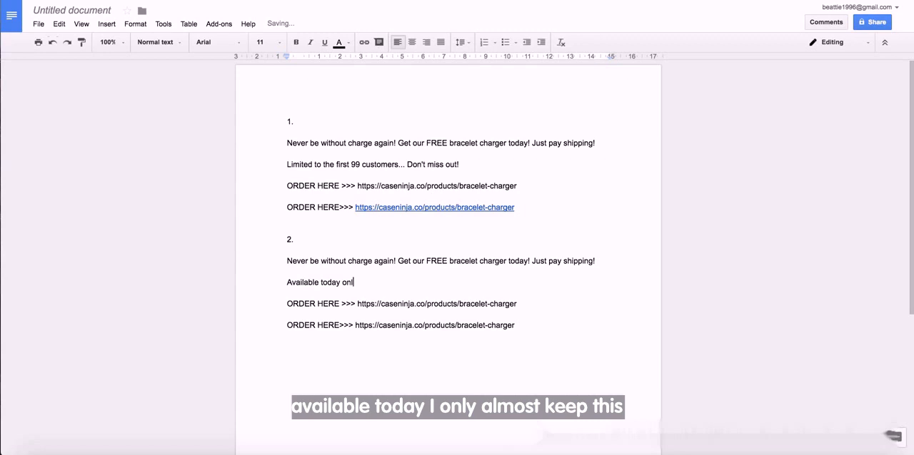
text(y)
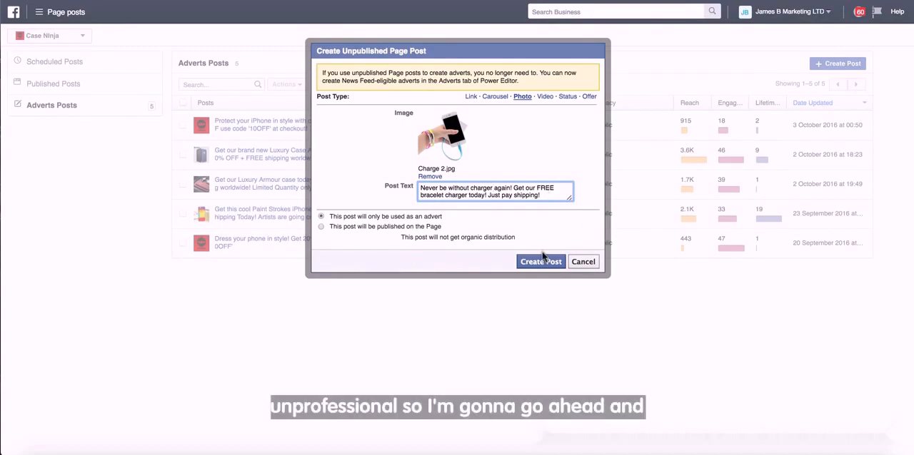
- Finish variant 2's second line as 'Available today only! Get yours now!'
click(540, 261)
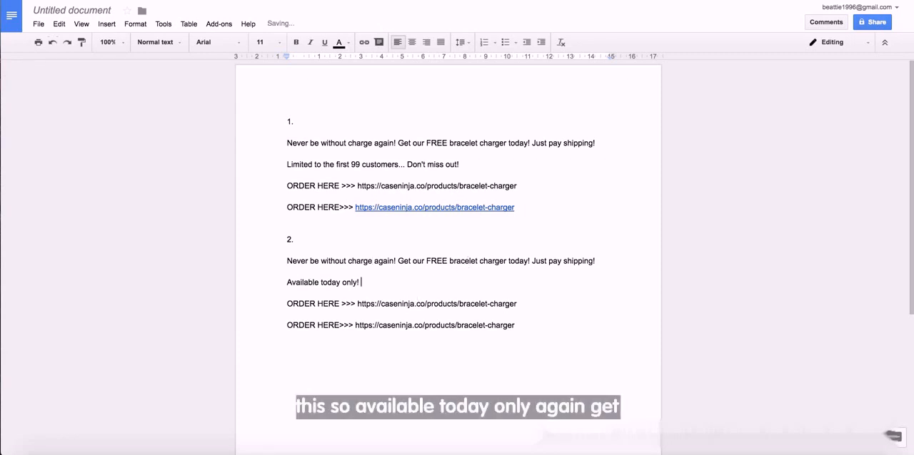
text(Get)
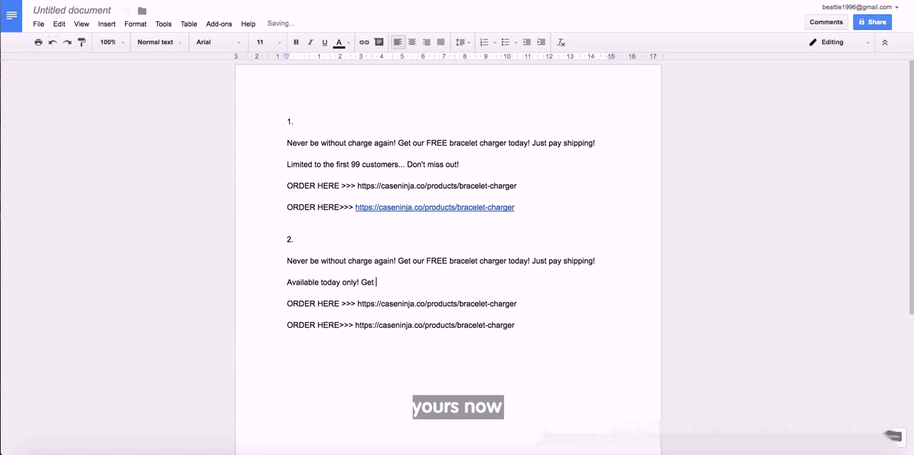
text(yours now!)
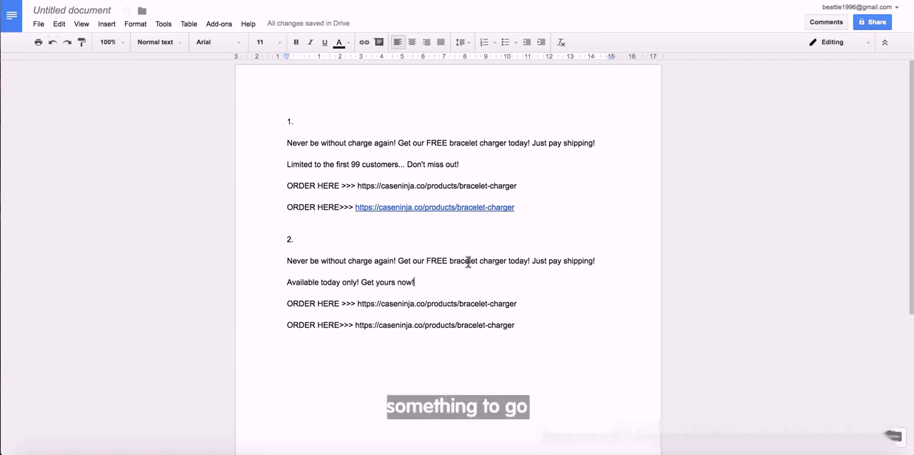
key(enter)
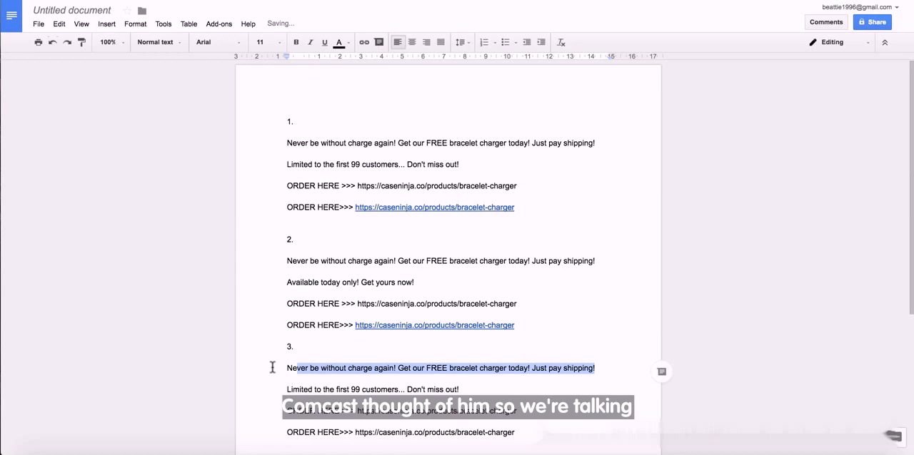
- Write variant 3's headline 'iPhone Lovers are going crazy over these FREE bracelet chargers! Never run out of charge again. Just pay shipping!'
text(lp)
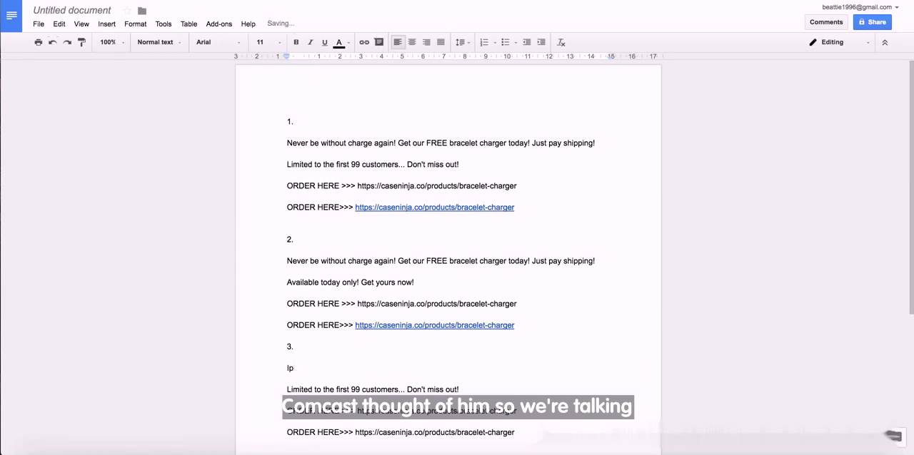
text(iPhpn)
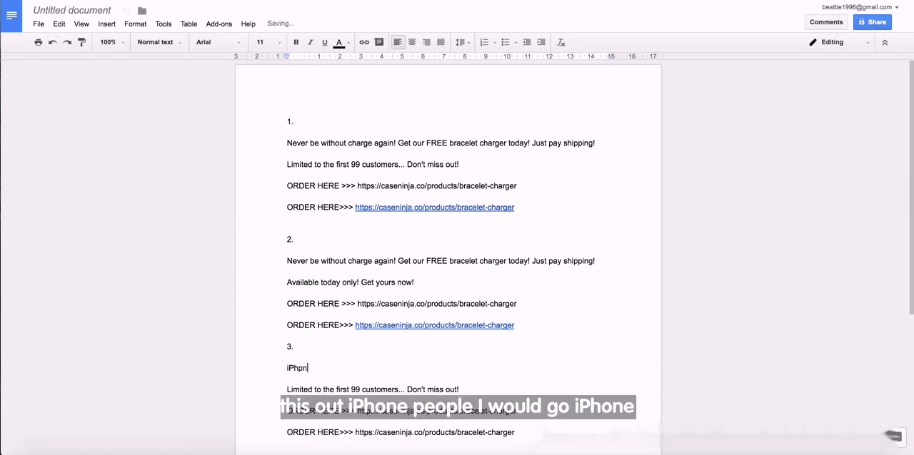
text(iPhone L)
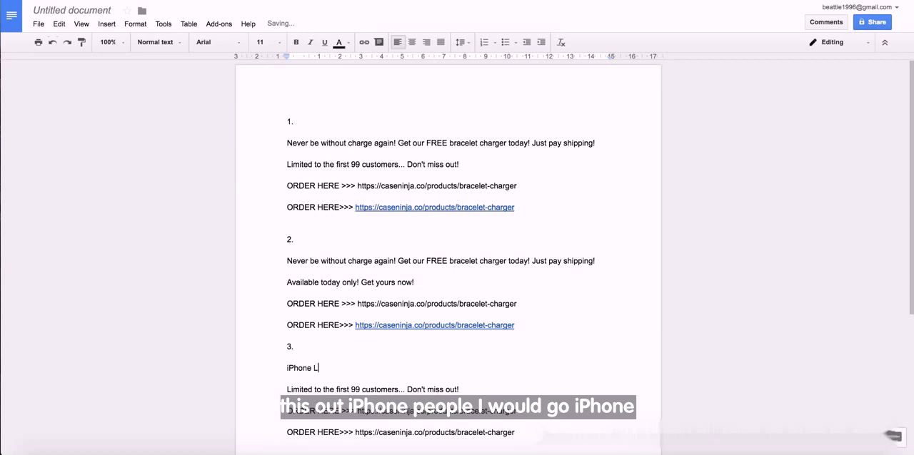
text(overs are)
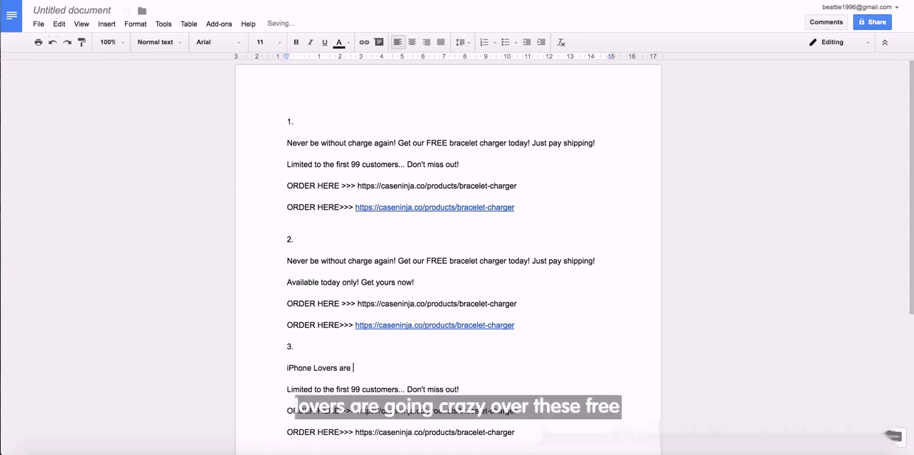
text(going crazy)
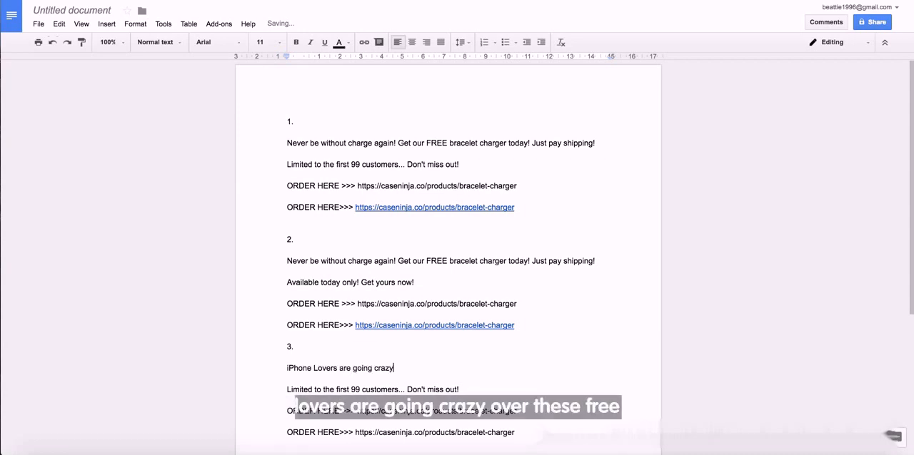
text(over these F)
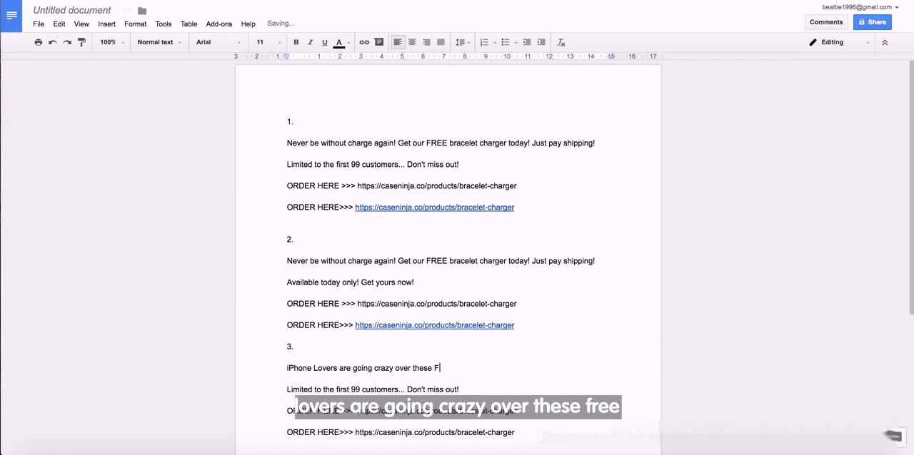
text(REE bracelet char)
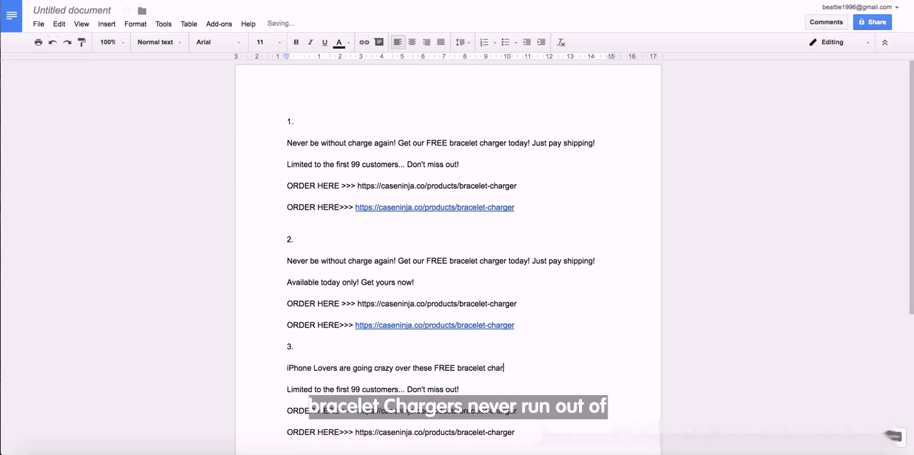
text(gers!)
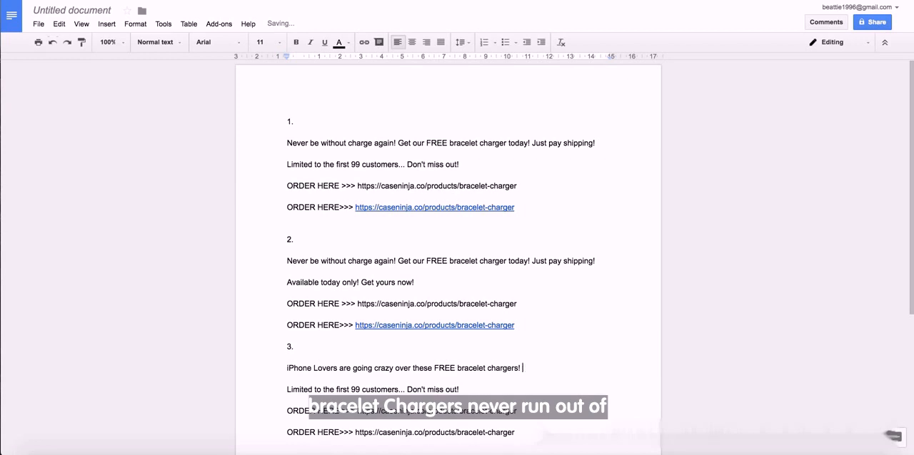
text(Never run out of charge a)
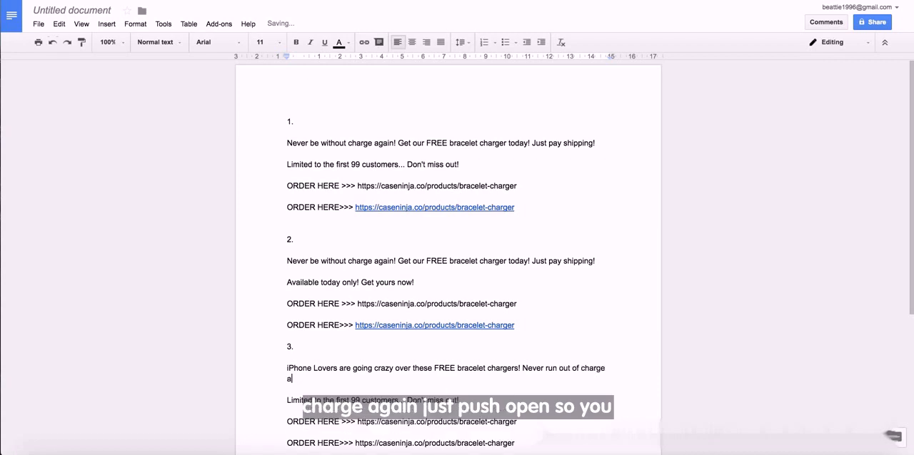
text(gain.)
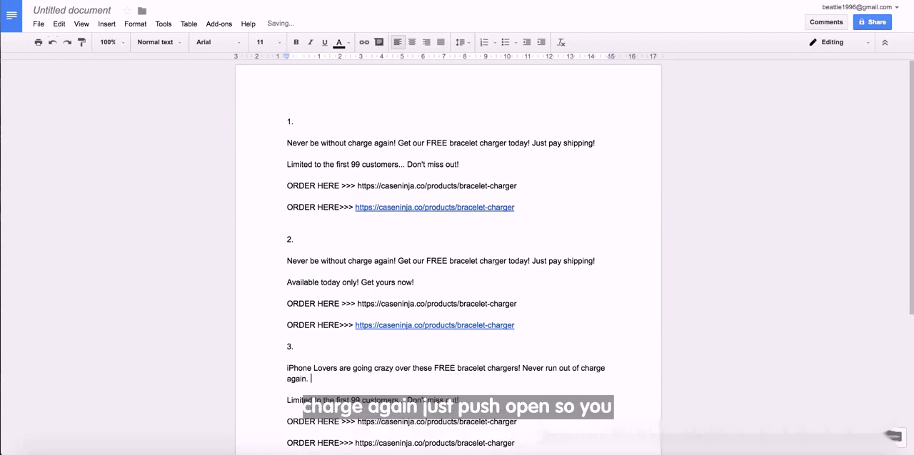
text(Just pay shi)
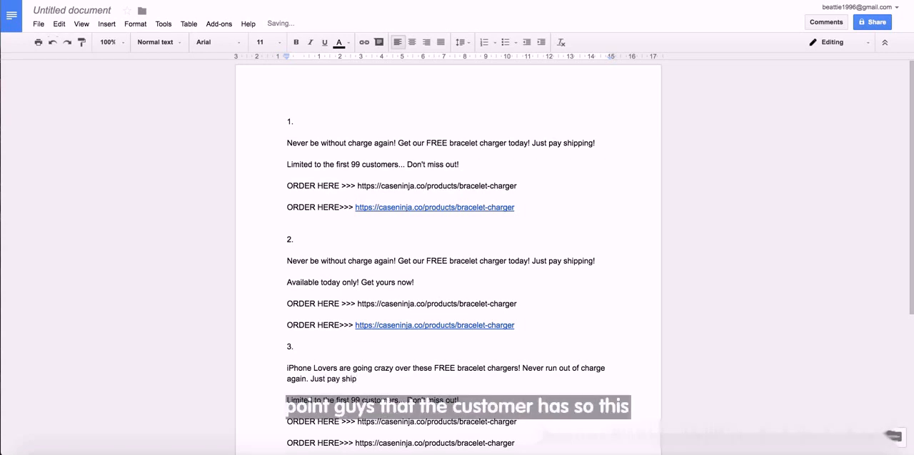
text(ping!)
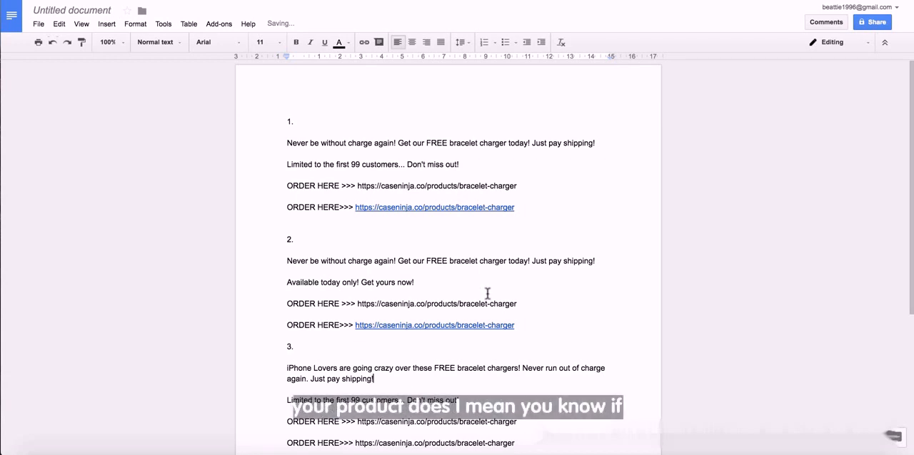
scroll(down, 3)
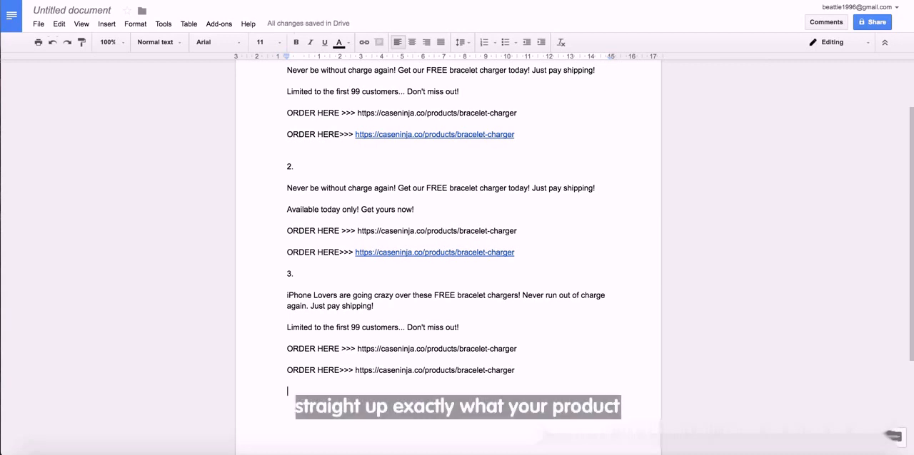
- Add item 4 with the pasted ad lines and start replacing its second line with the sale text
text(4)
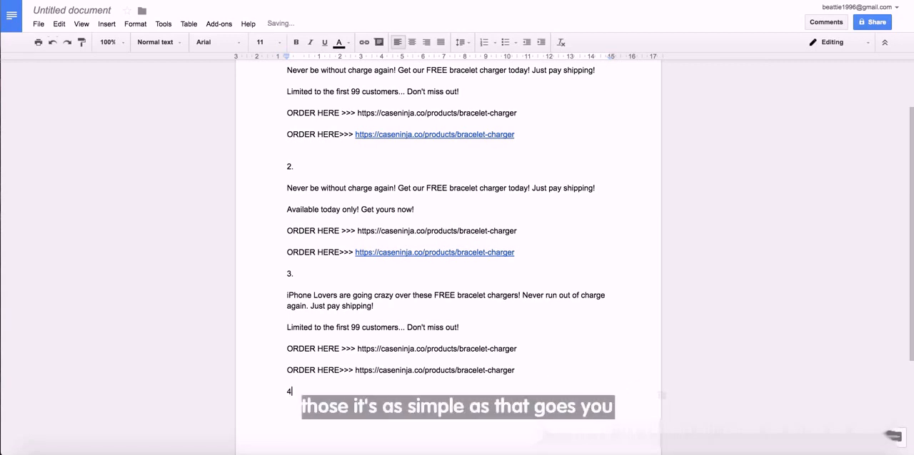
key(enter)
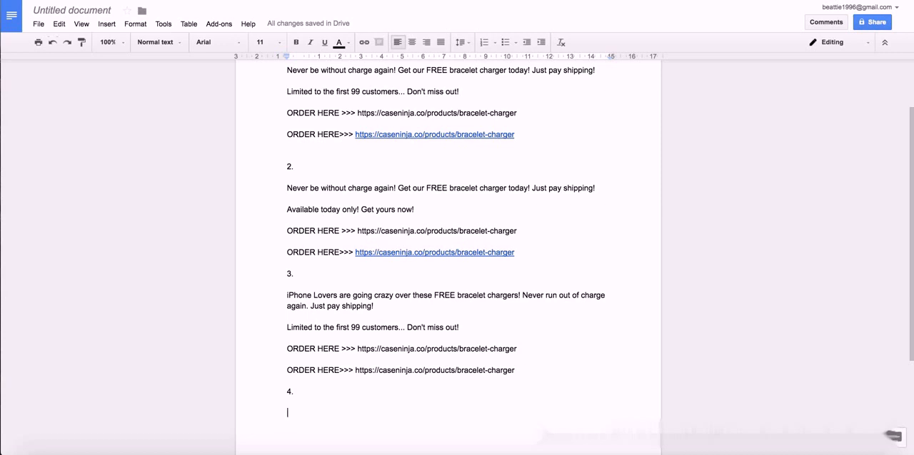
text(available today I only get yours nine so)
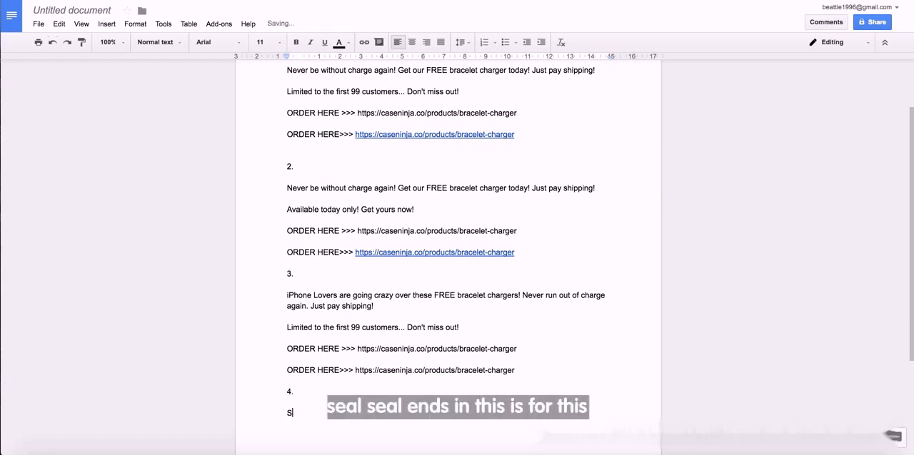
text(ale)
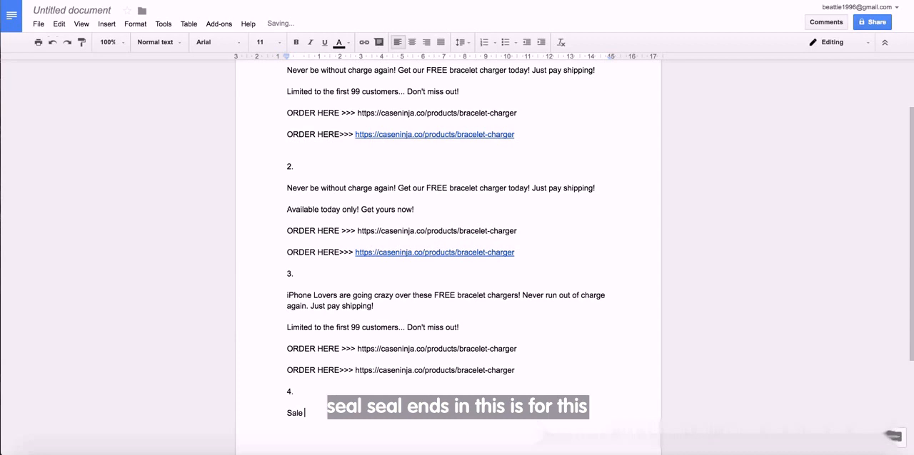
text(ends in)
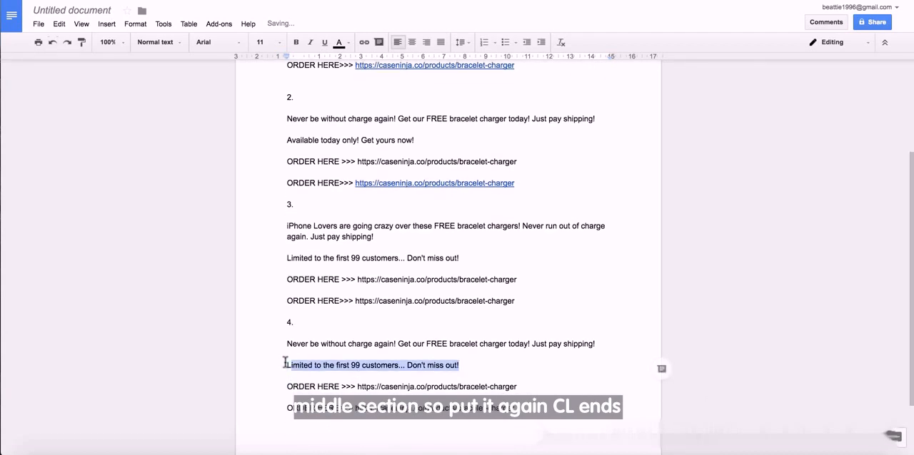
- Write variant 4's second line as 'Sale ends in 3 days, we are low on stock, grab it now!'
text(Sale)
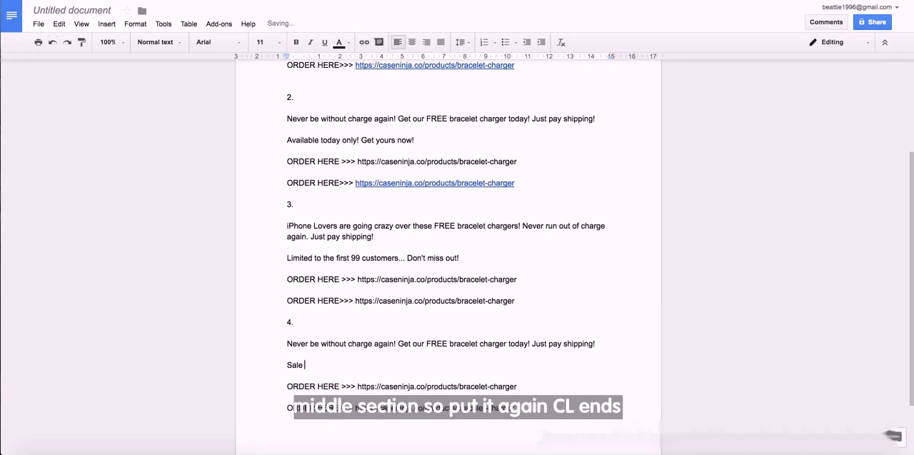
text(ends in)
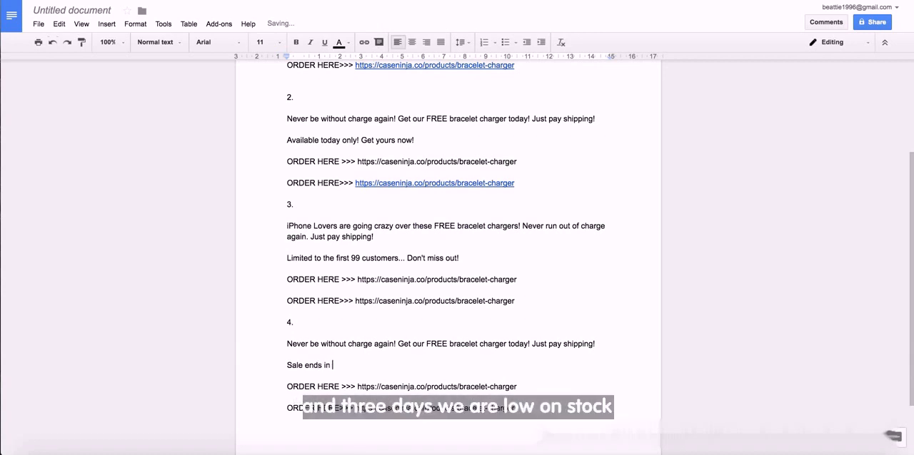
text(3 days)
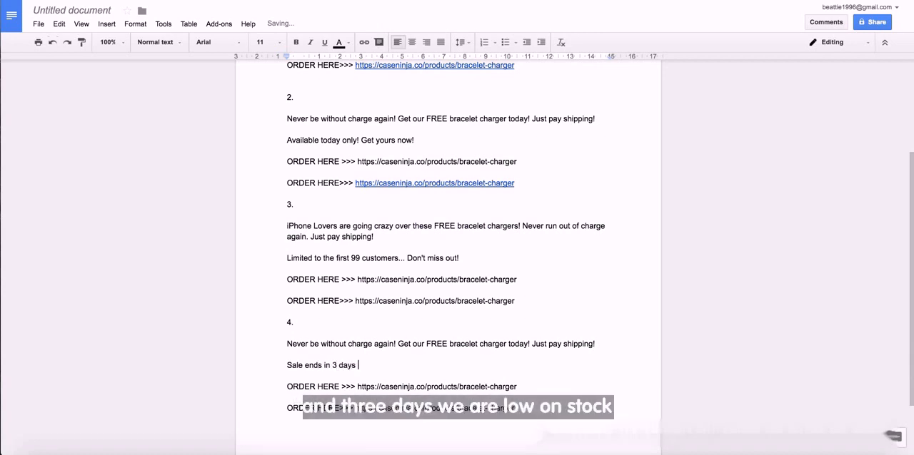
text(, we are low on stock, grab it now)
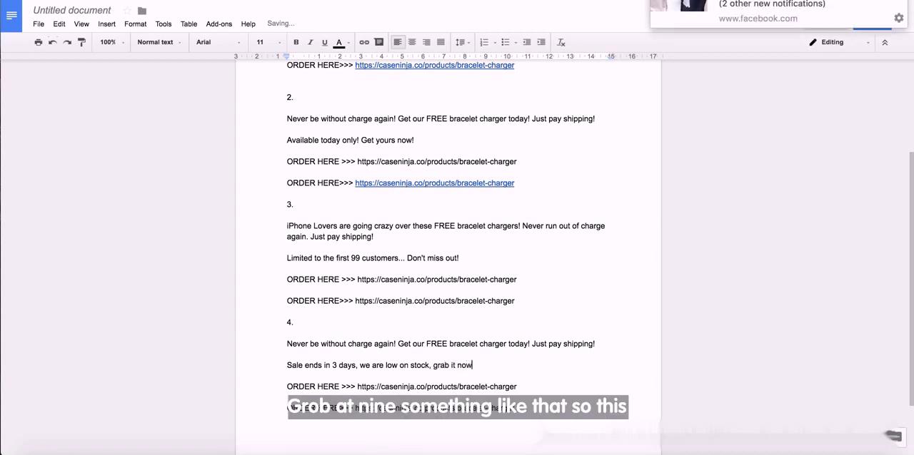
text(!)
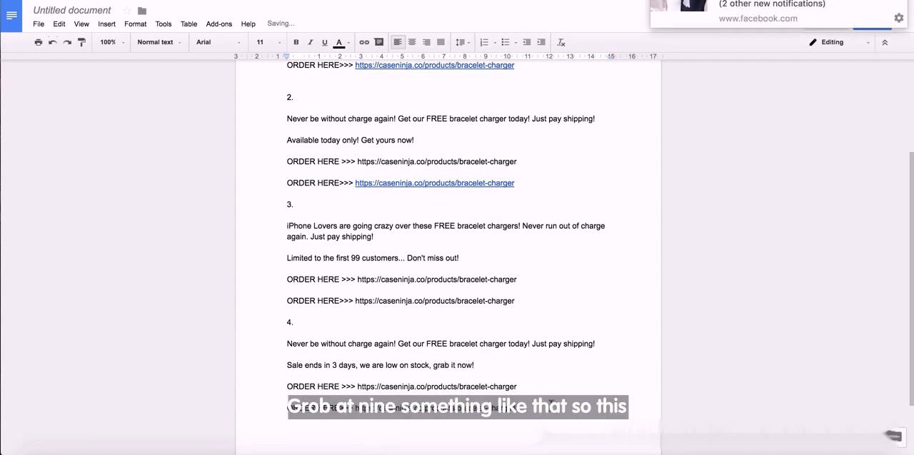
scroll(up, 3)
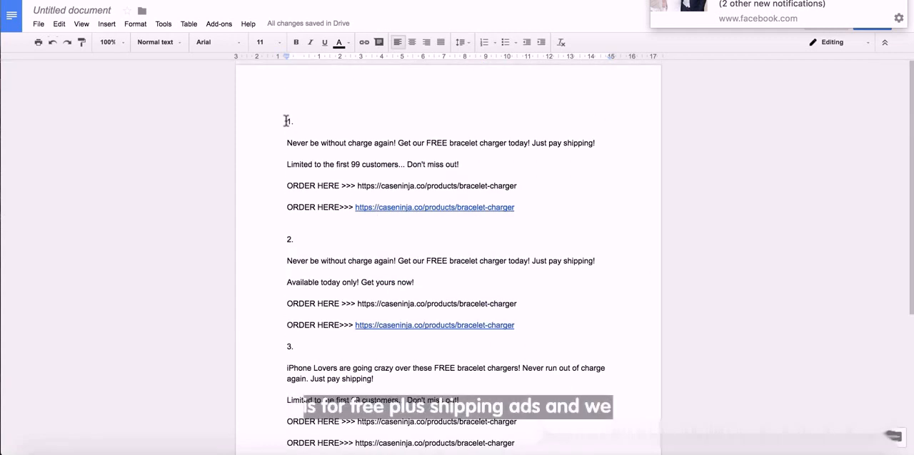
- Add a "FREE + SHIPPING ADS" heading on a new line above the first variant
key(enter)
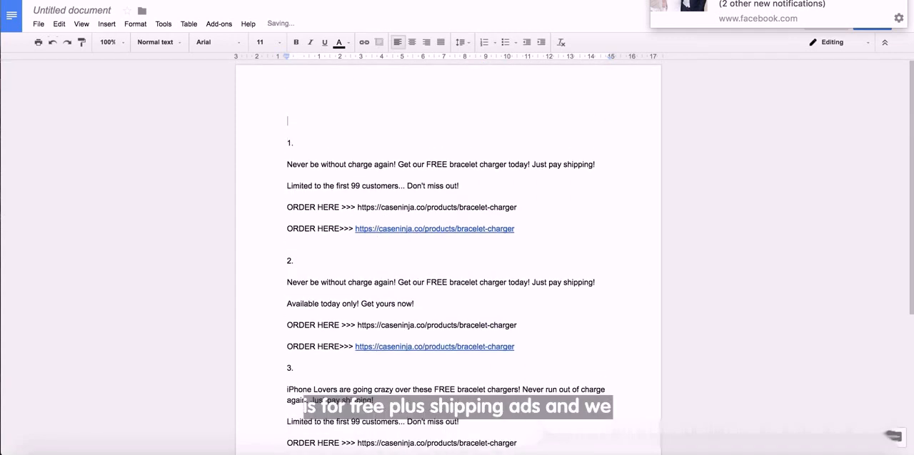
text(FREE +)
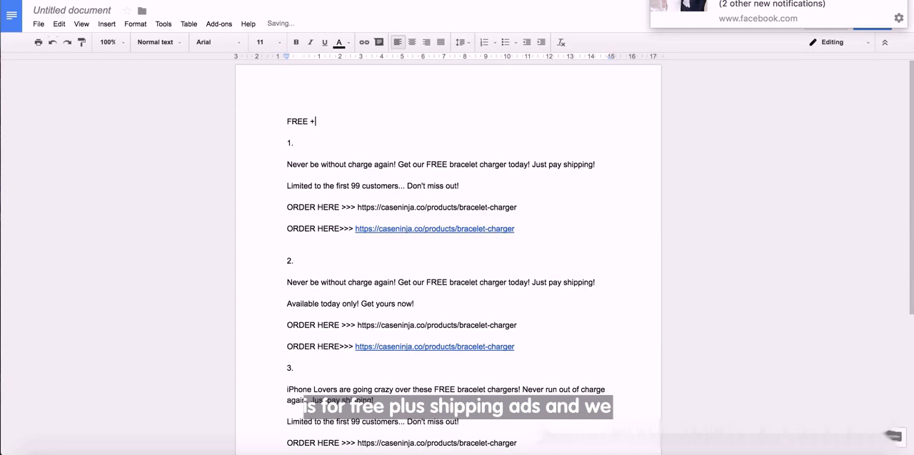
text(SHIPPING ADS)
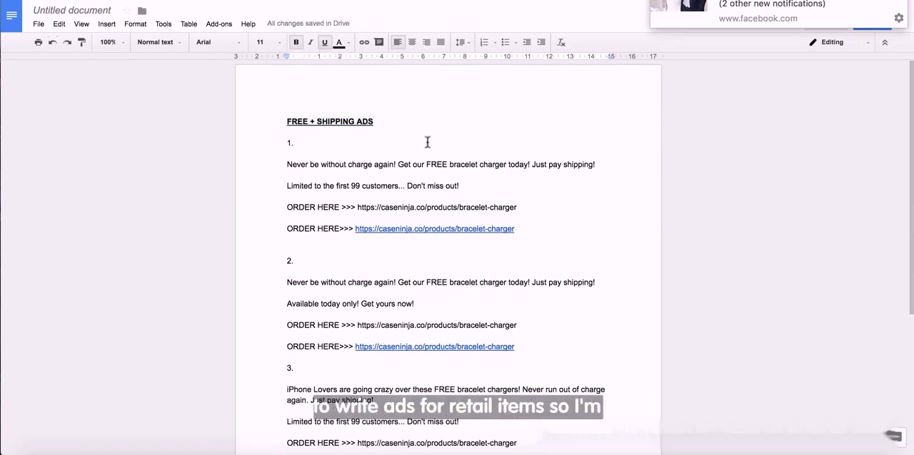
scroll(down, 3)
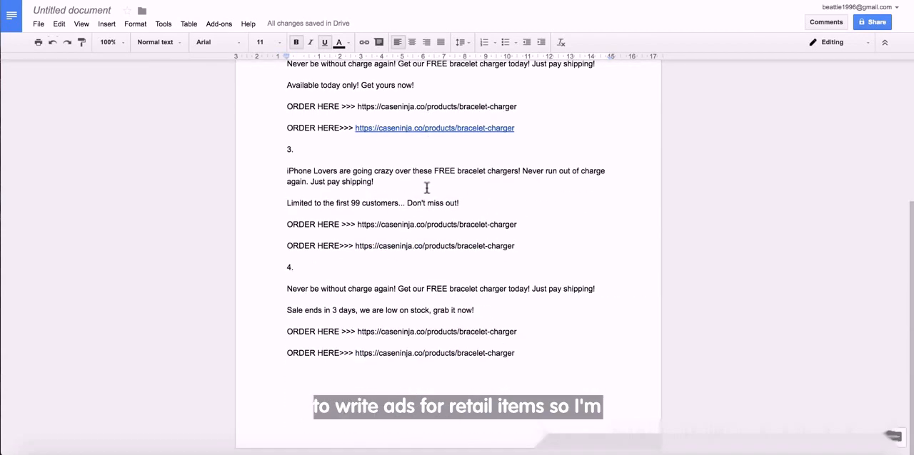
scroll(down, 3)
text(Retail Items)
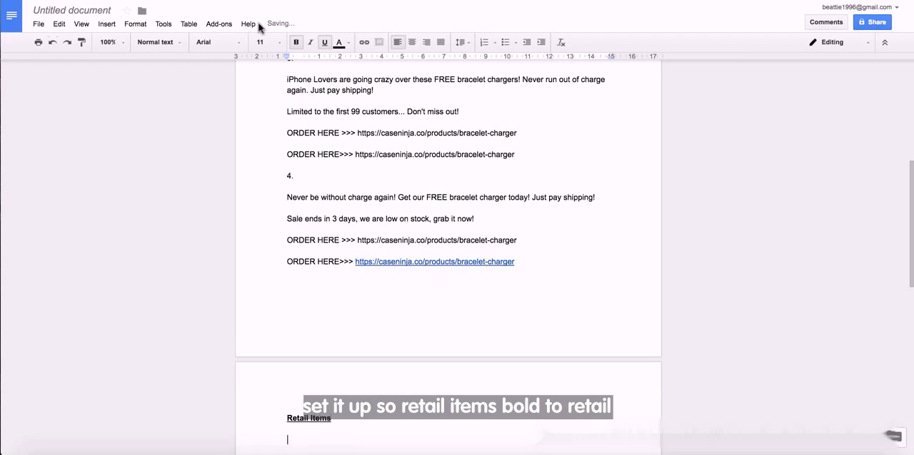
- Number the Retail Items ad "1." and clear the pasted ad's first line
text(1.)
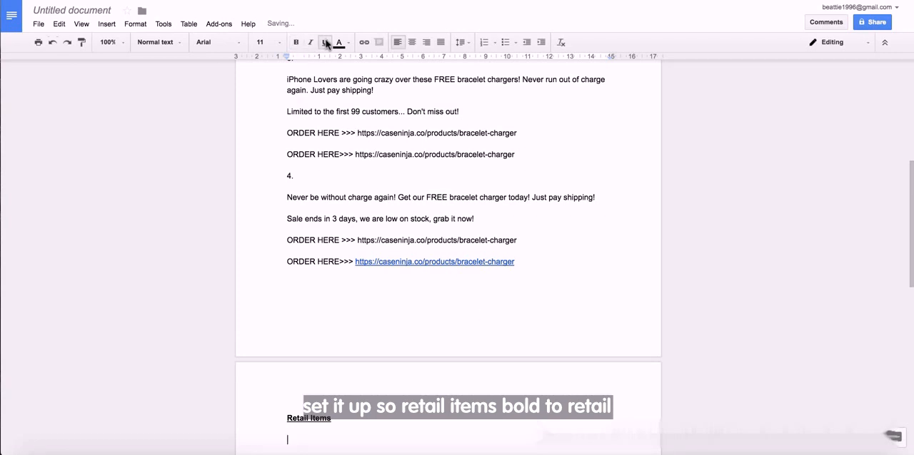
scroll(down, 3)
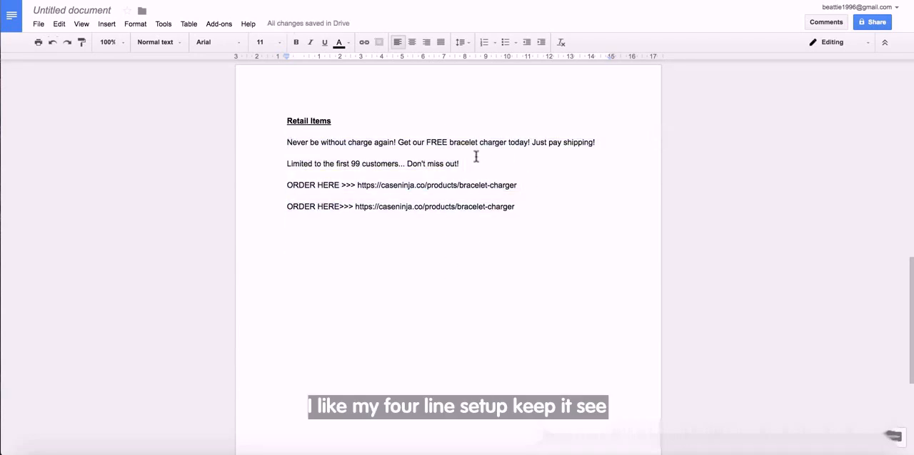
triple_click(440, 142)
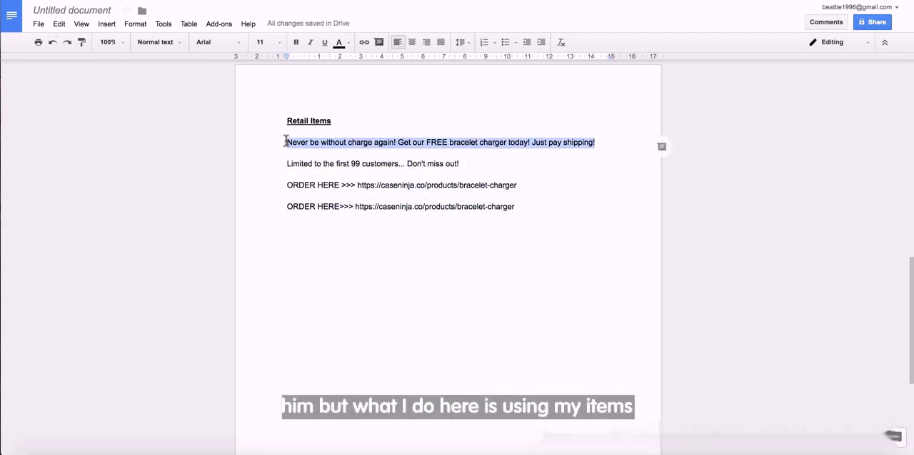
key(Delete)
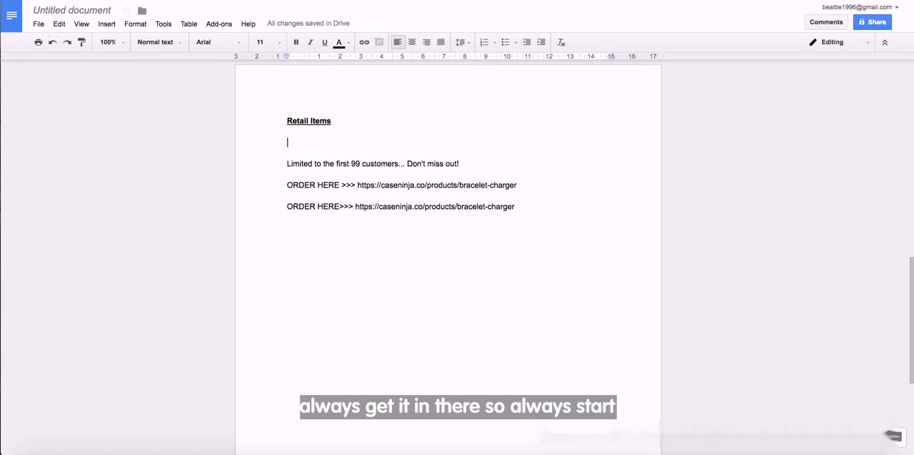
- Write the new first line "Get our XXX with 50% OFF today only!"
text(Get ou)
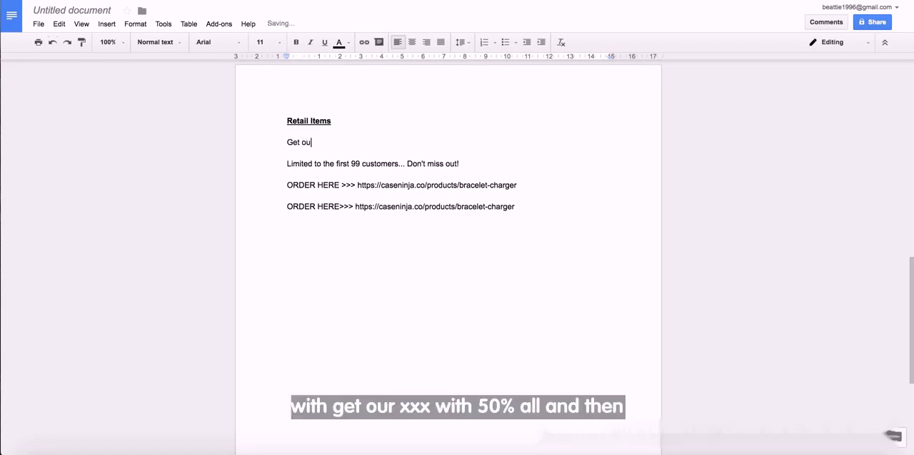
text(r XXX)
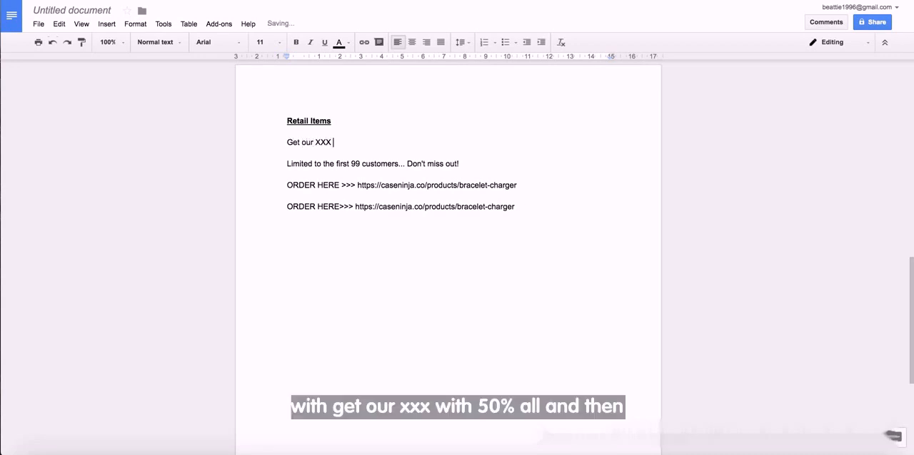
text(with)
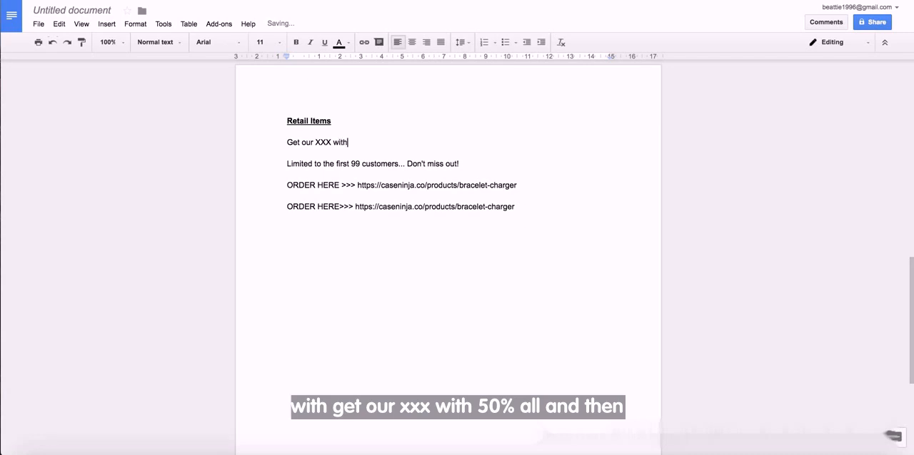
text(50%)
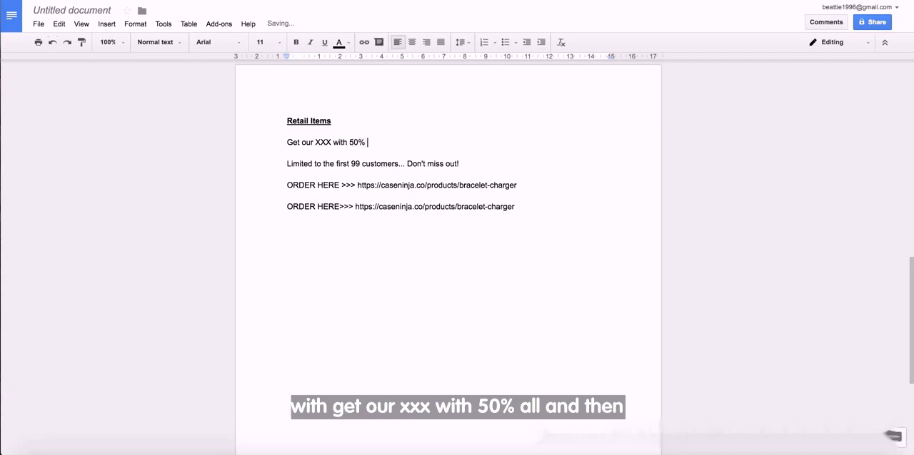
text(OFF)
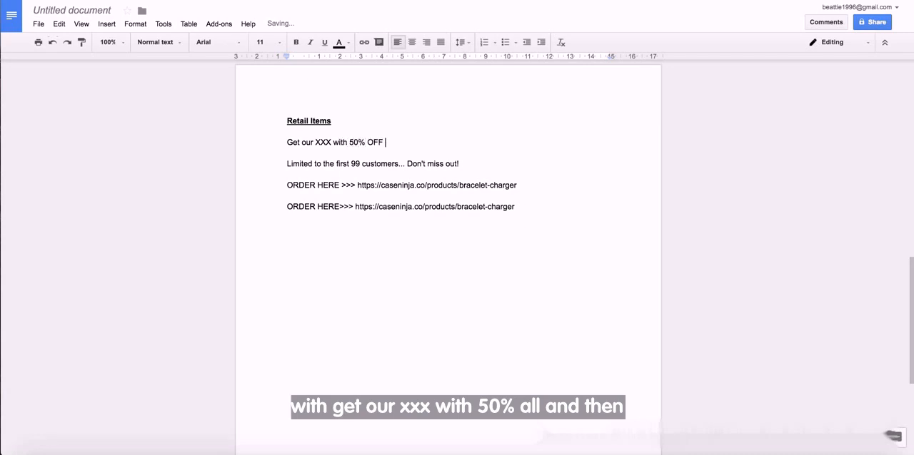
text(today)
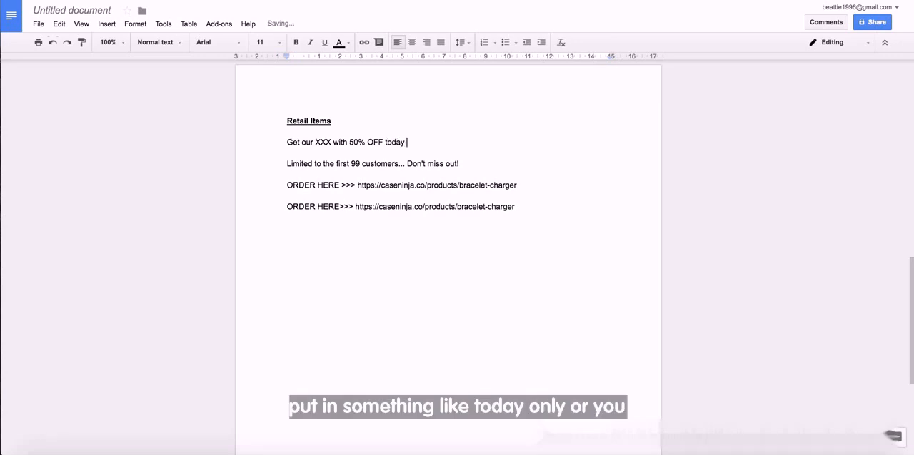
text(only!)
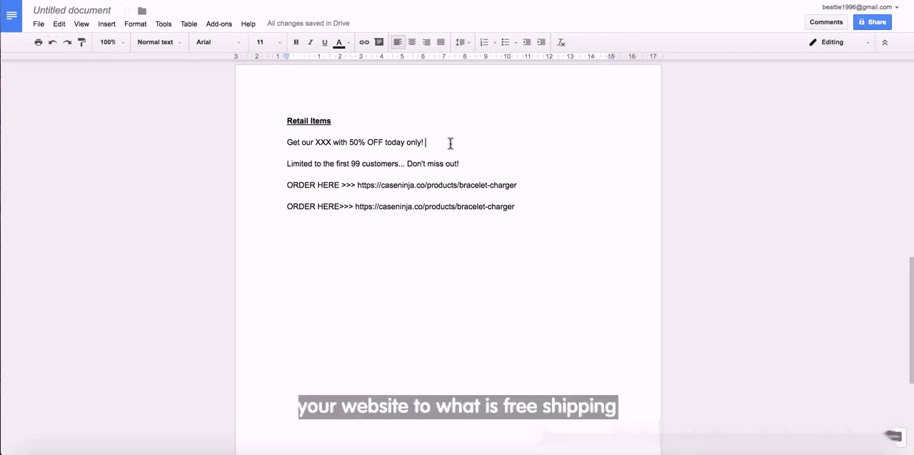
- Add "FREE SHIPPING WORLDWIDE!" to the Retail Items ad
text(FREE)
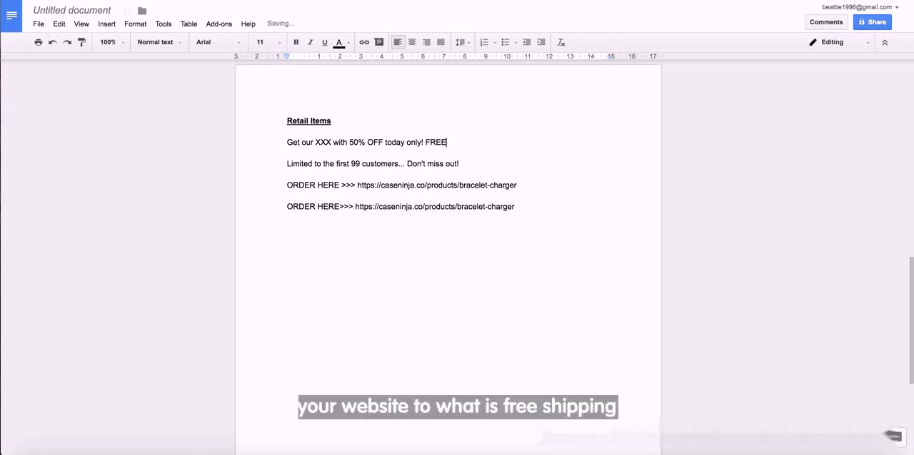
text(SHIPPING WOR)
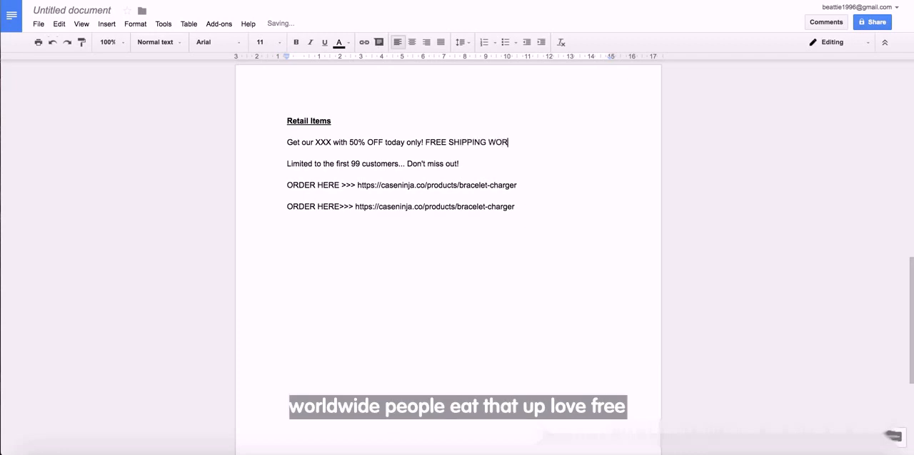
text(LDWDE!)
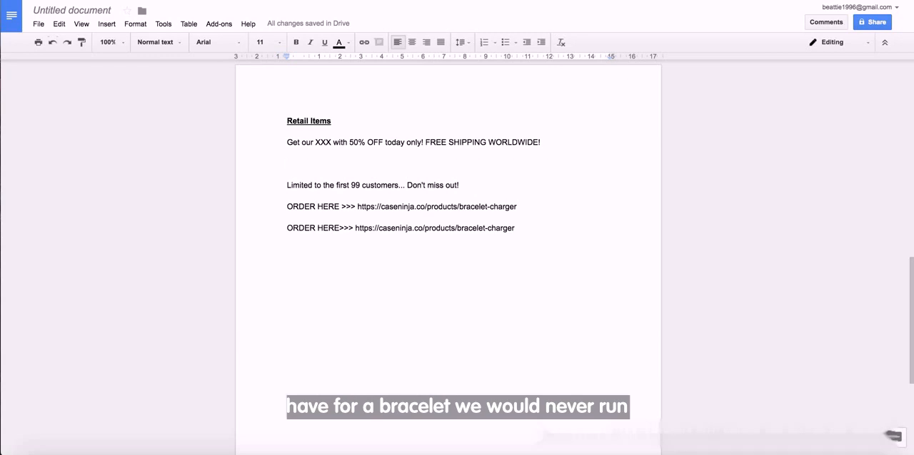
- Make the ad's second line read "Never run out of charge again."
text(Never)
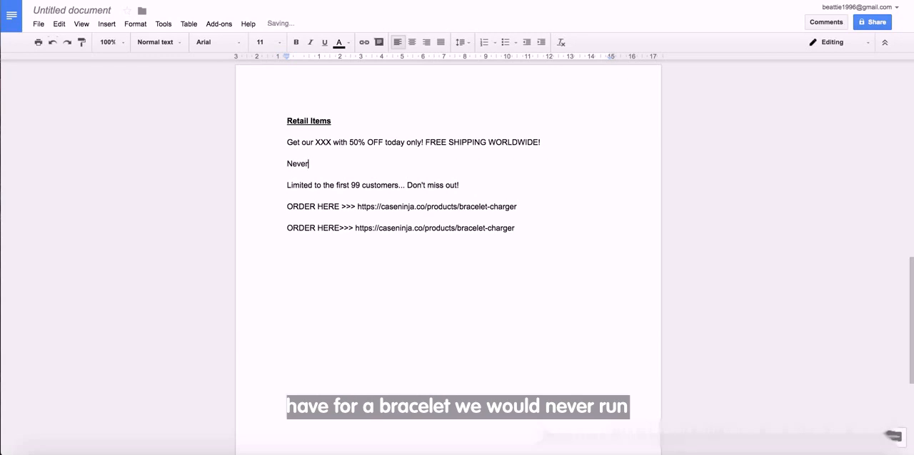
text(run out o)
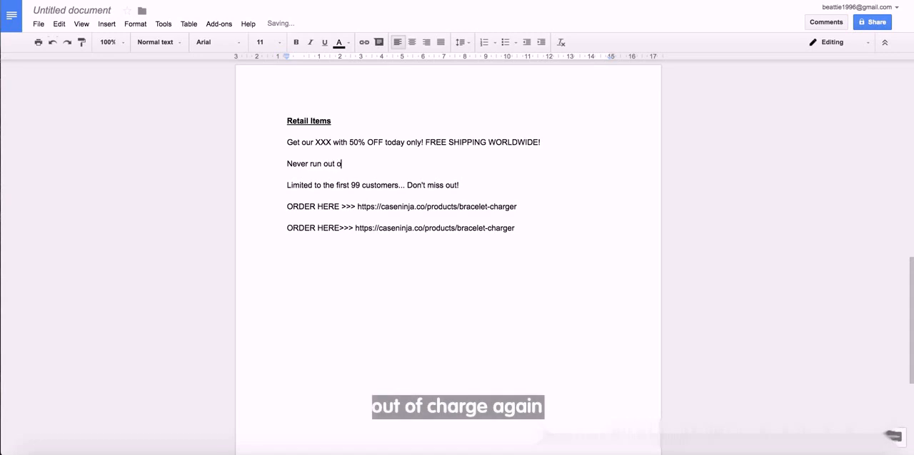
text(f charge)
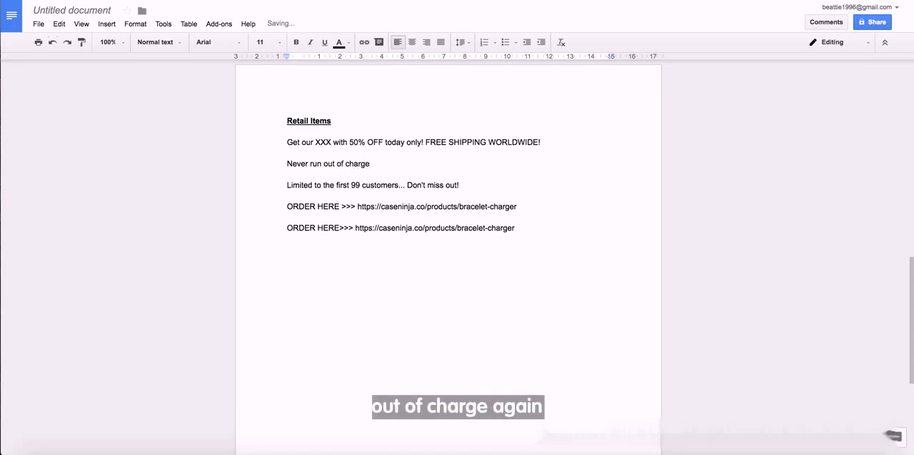
text(aga)
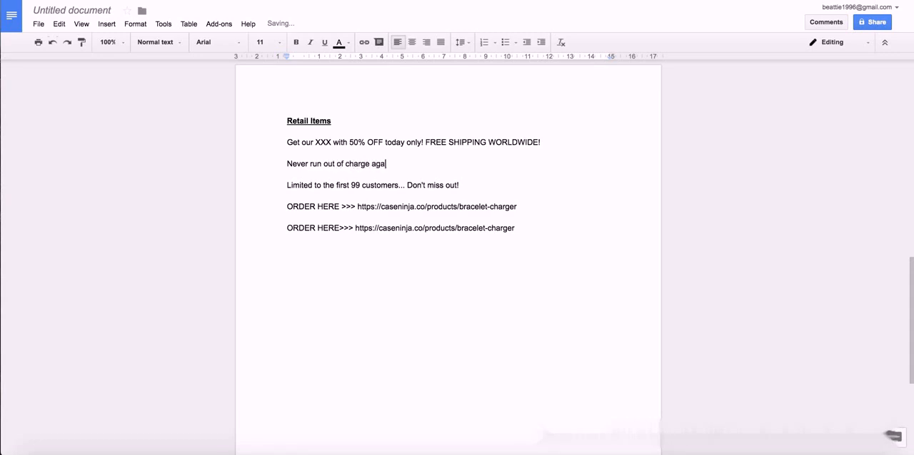
text(in.)
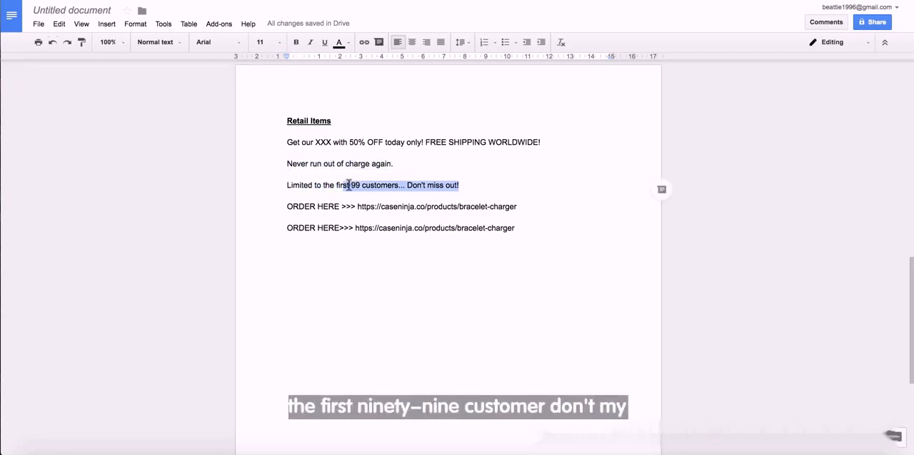
- Remove the duplicate ORDER HERE line and number the retail ad "1."
click(466, 193)
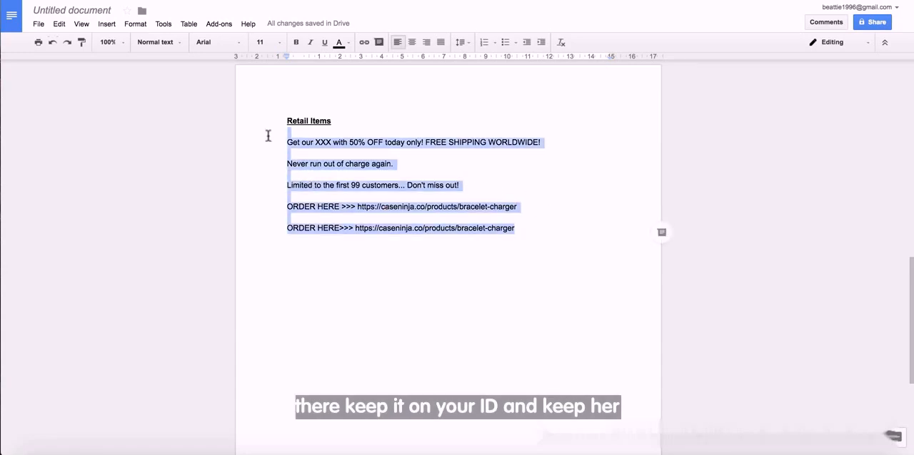
click(320, 229)
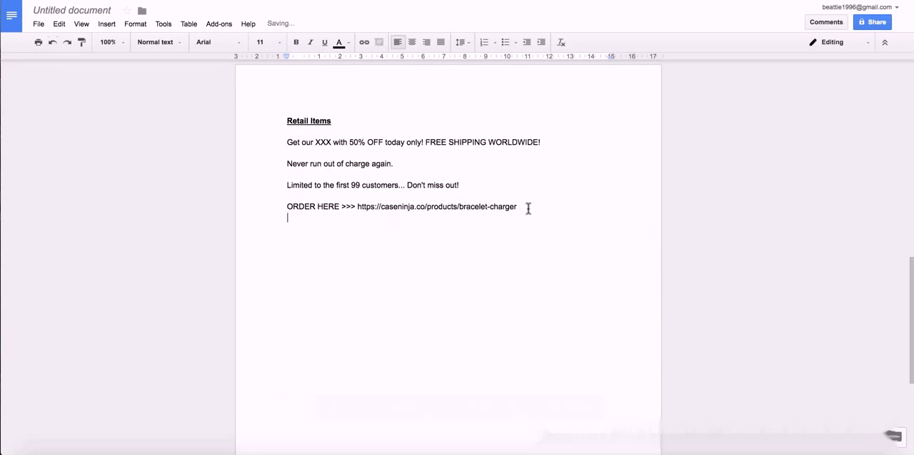
drag(287, 143, 516, 206)
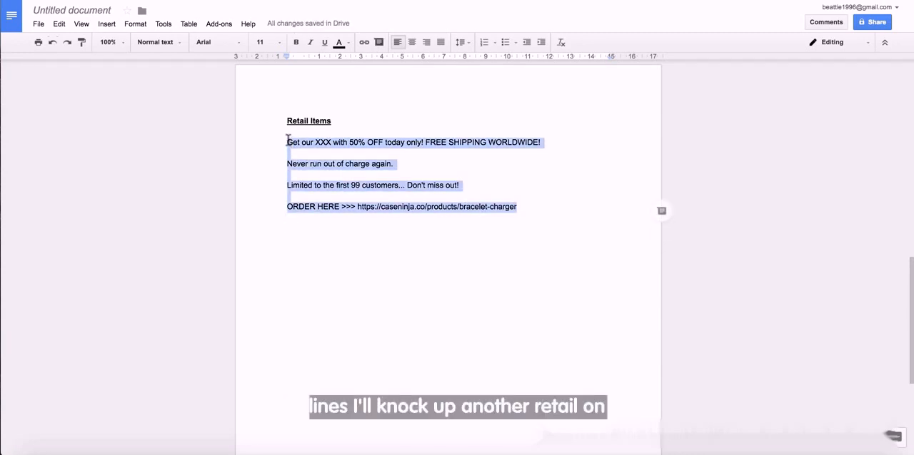
click(351, 205)
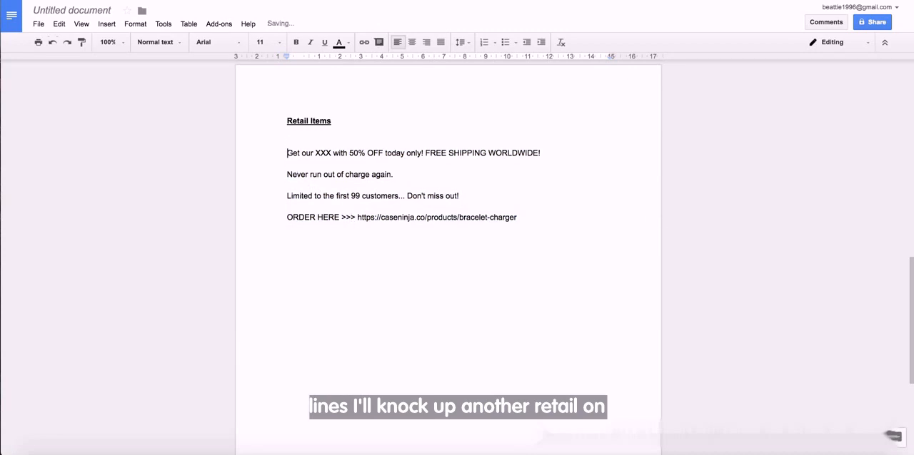
text(1.)
text(2.)
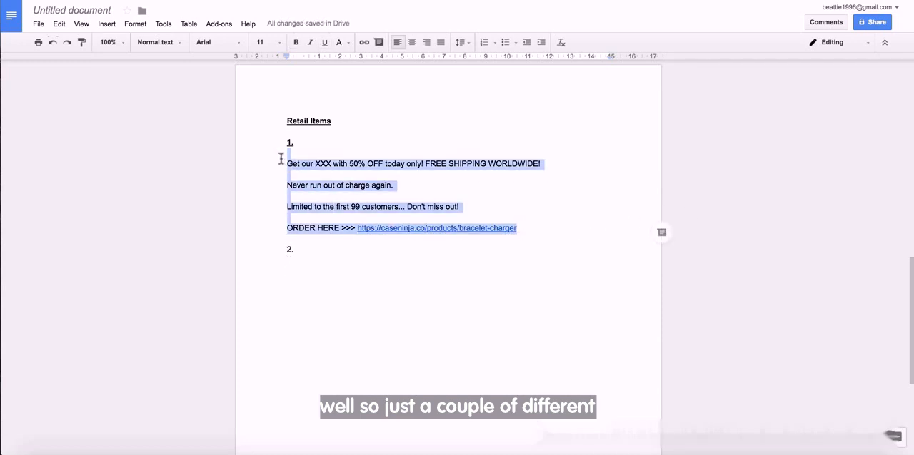
- Copy retail ad 1's charge, first-99 and ORDER HERE lines under number 2
text(c)
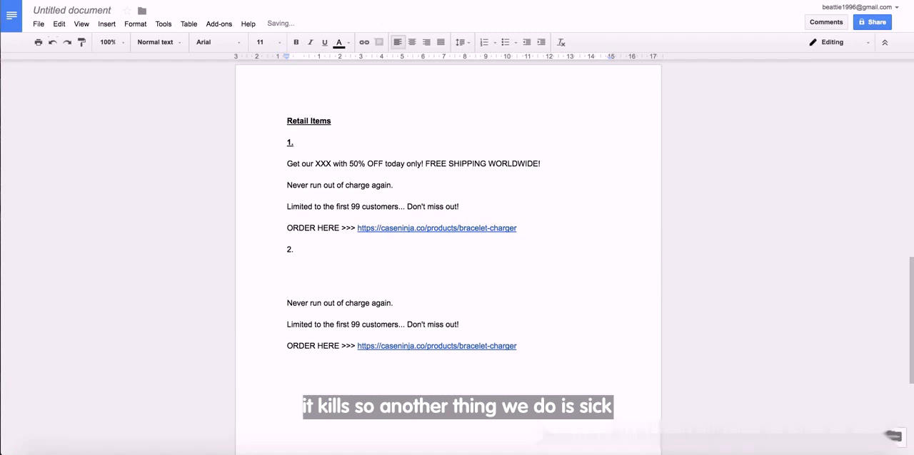
- Write ad 2's headline "Sick of running out of battery? We have it solved! GRAB our chargers at 50% OFF today"
text(Sick o)
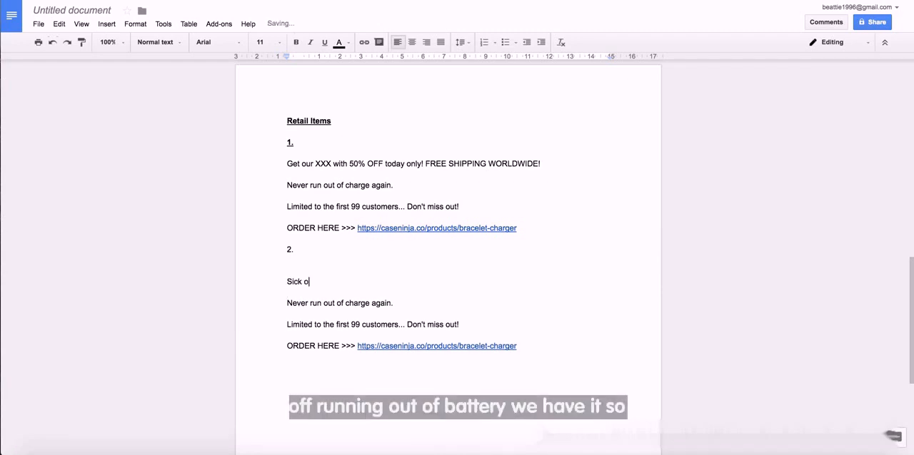
text(f running o)
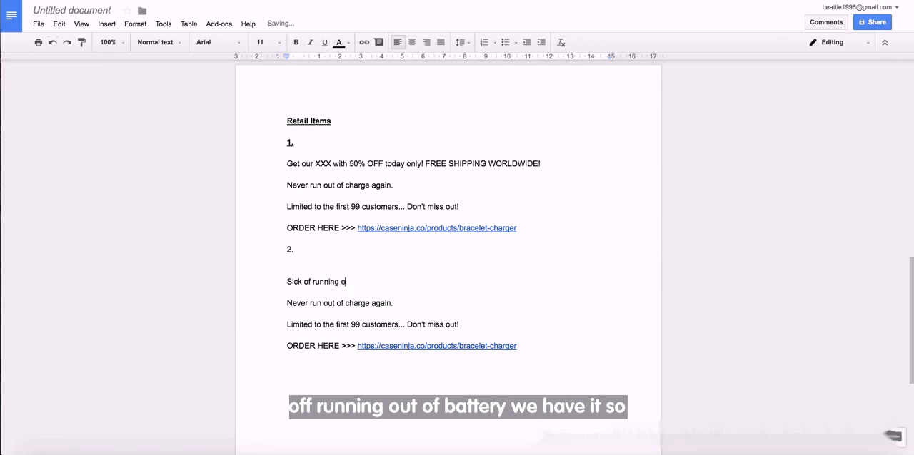
text(ut of battery)
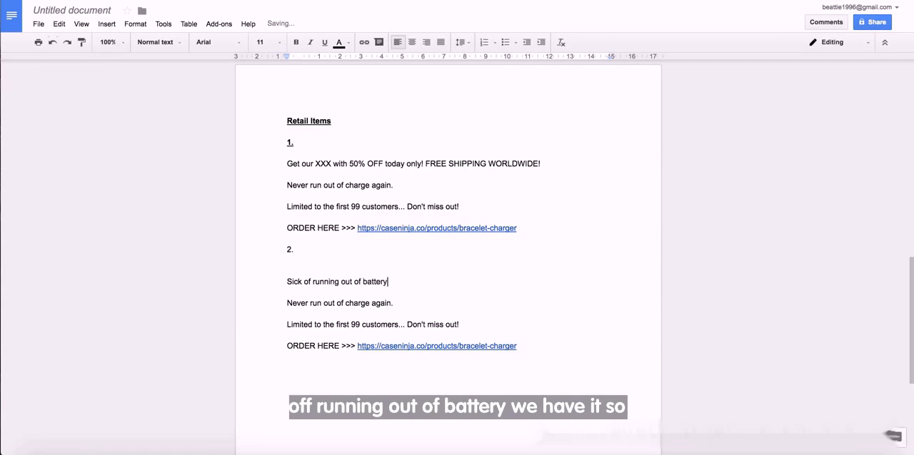
text(? We have)
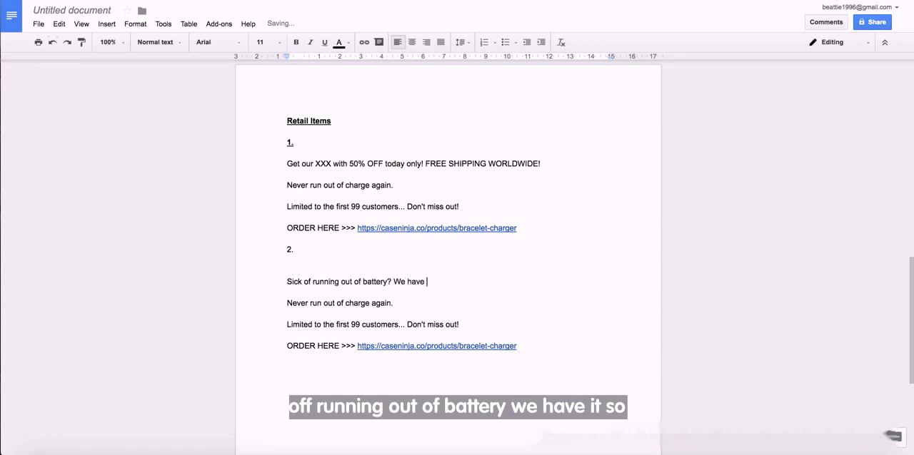
text(it solve)
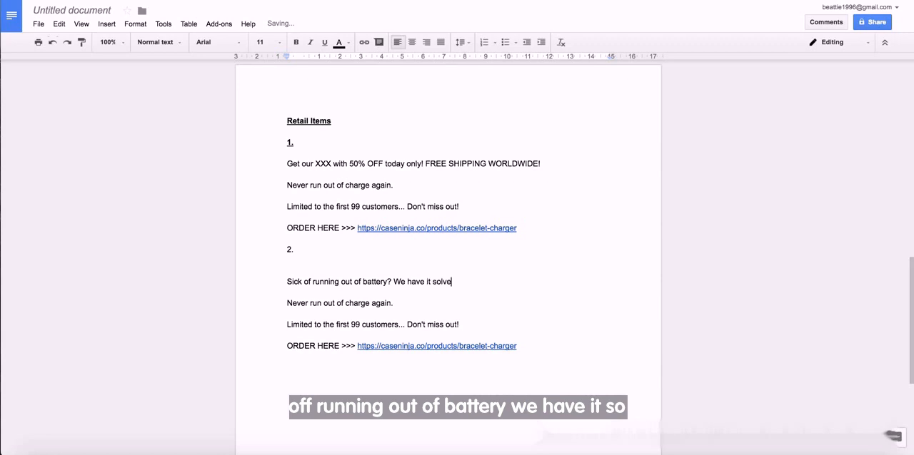
text(d! G)
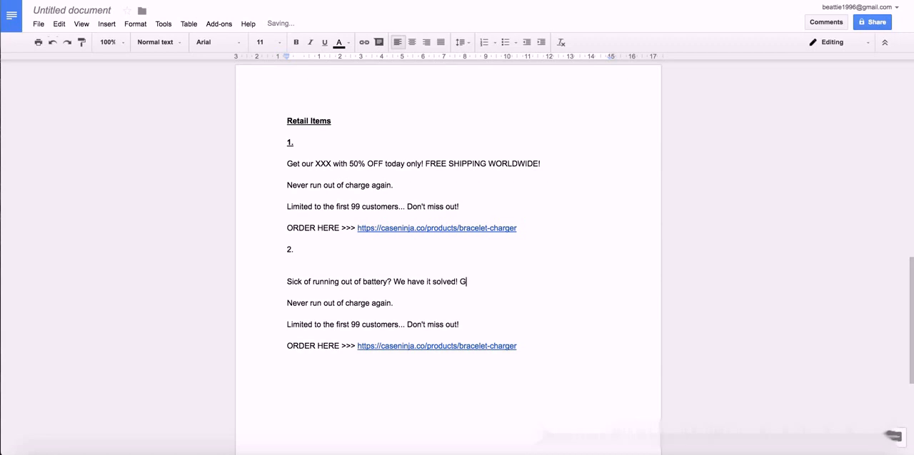
text(RAB our bracelet)
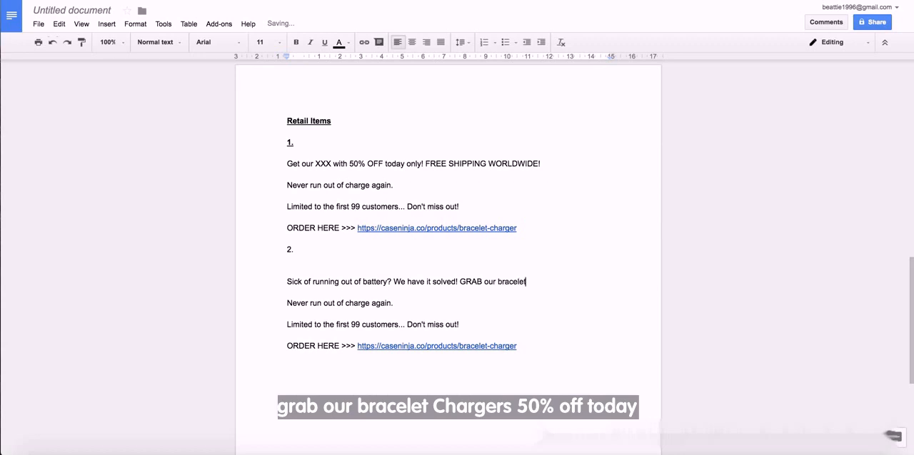
text(chargers at)
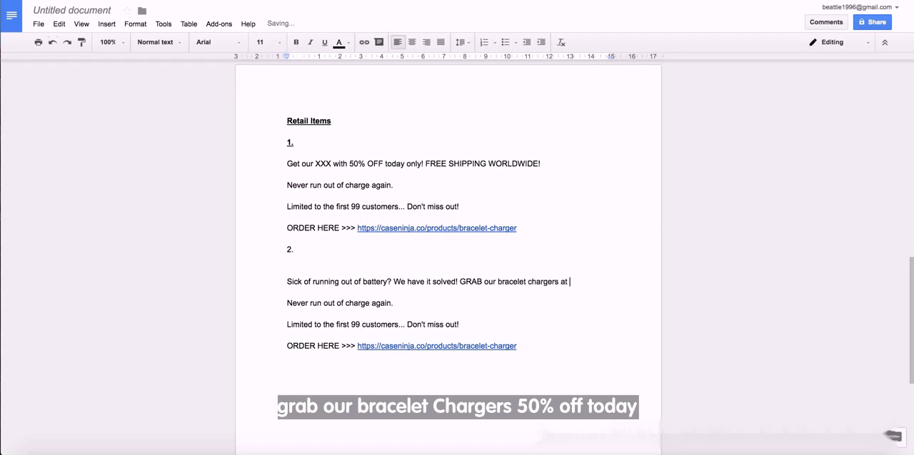
text(50%)
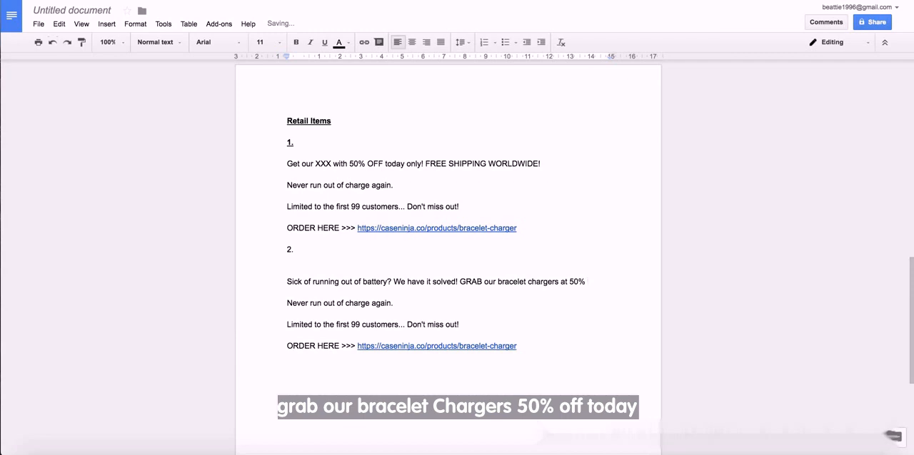
text(OFF today!)
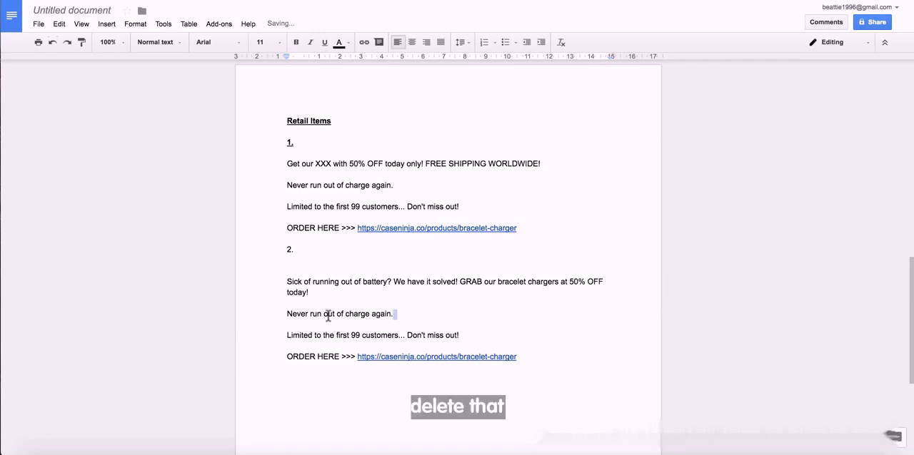
- Drop the charge-again line and add "It will never be this price again."
key(Delete)
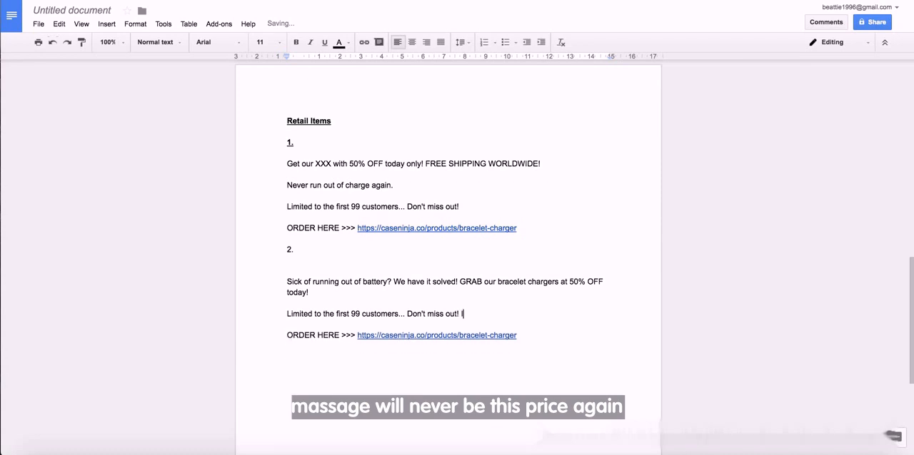
text(It will n)
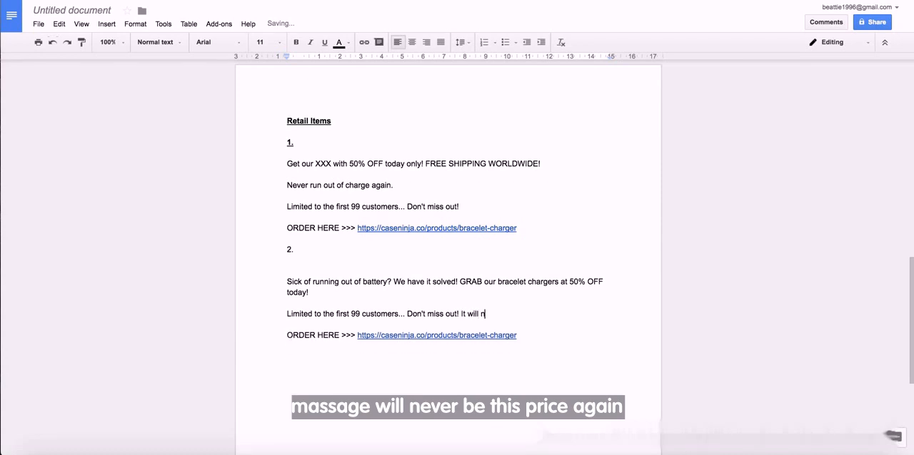
text(ever)
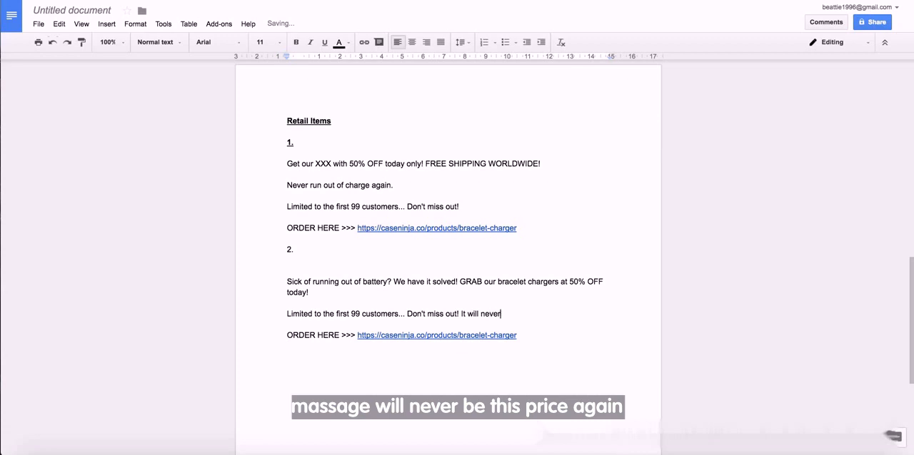
text(be this price)
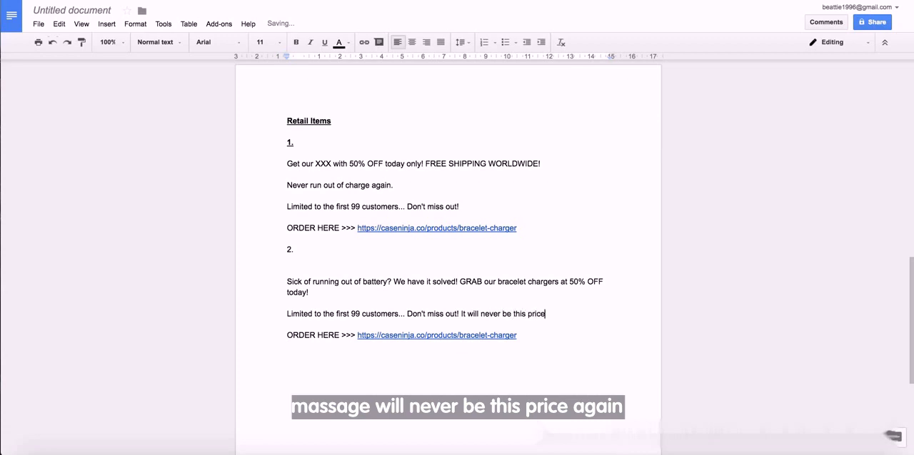
text(again.)
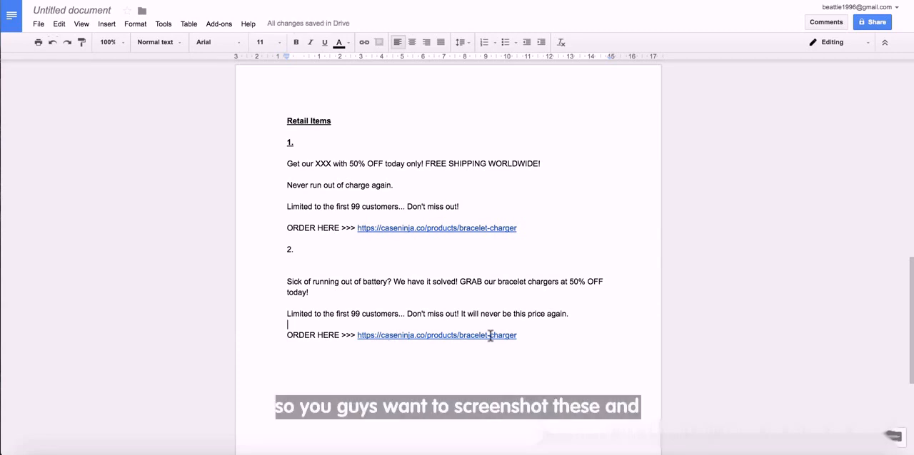
- Scroll through the renamed "Ad copy" document to review both ad sections
scroll(up, 3)
text(Ad copy)
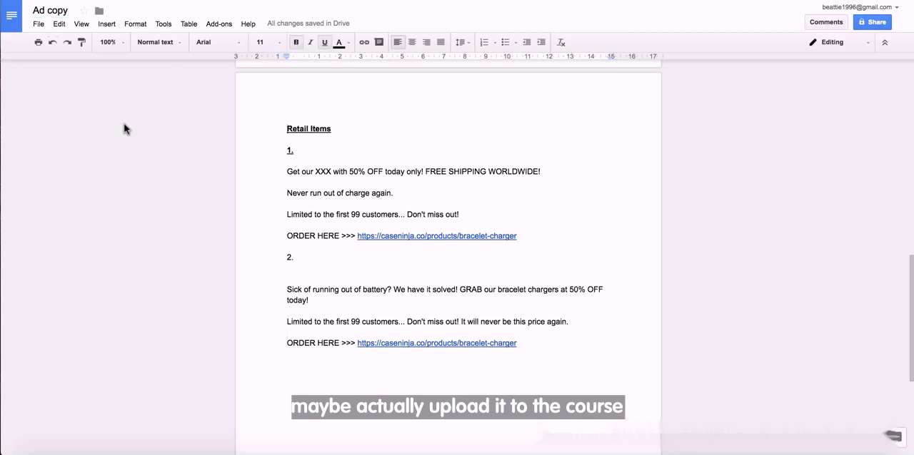
mouse_move(177, 198)
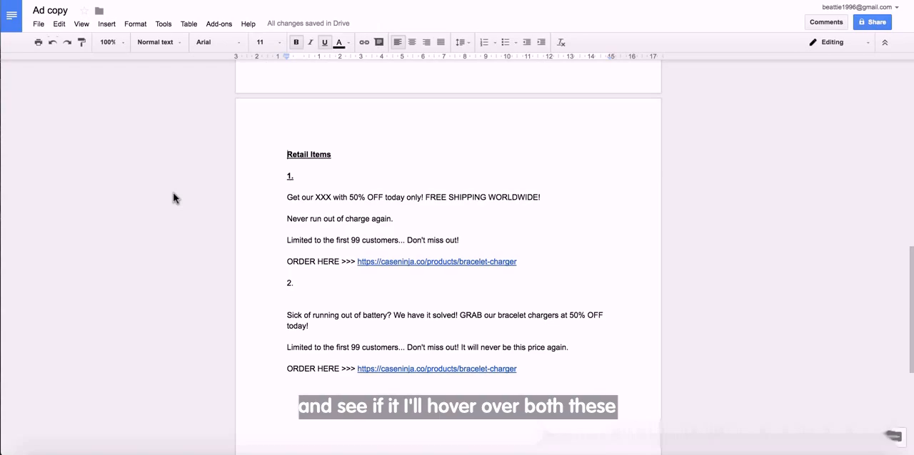
scroll(down, 3)
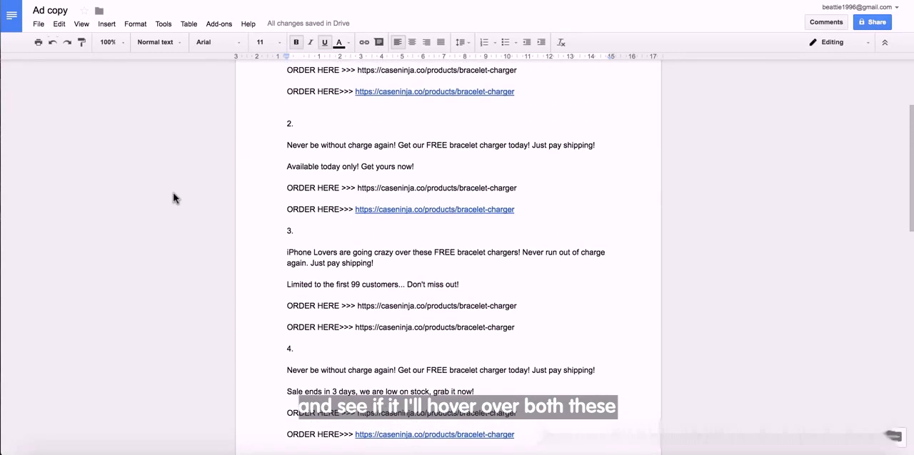
scroll(up, 3)
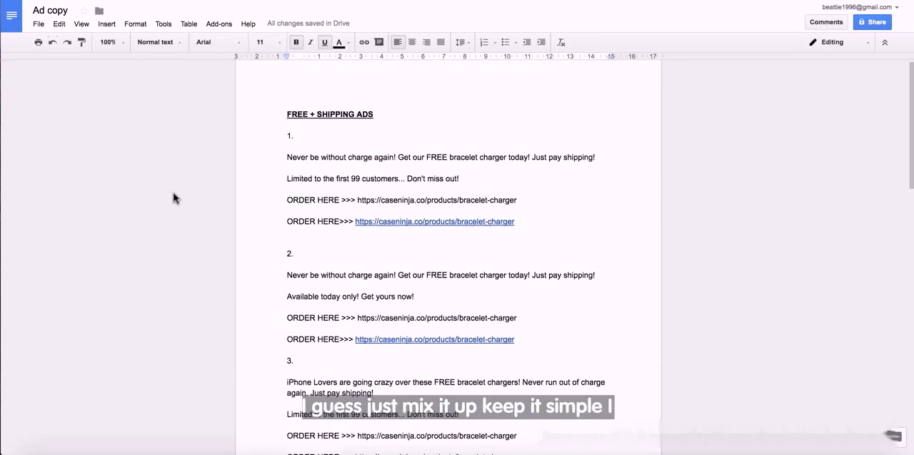
scroll(down, 3)
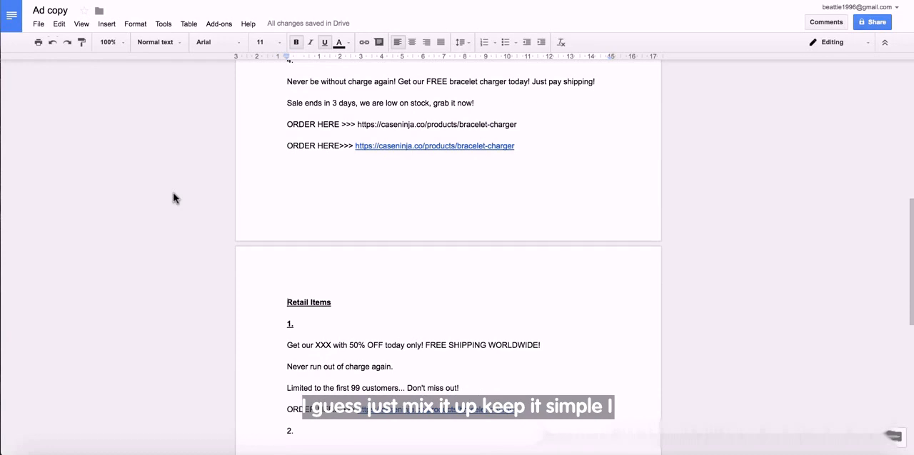